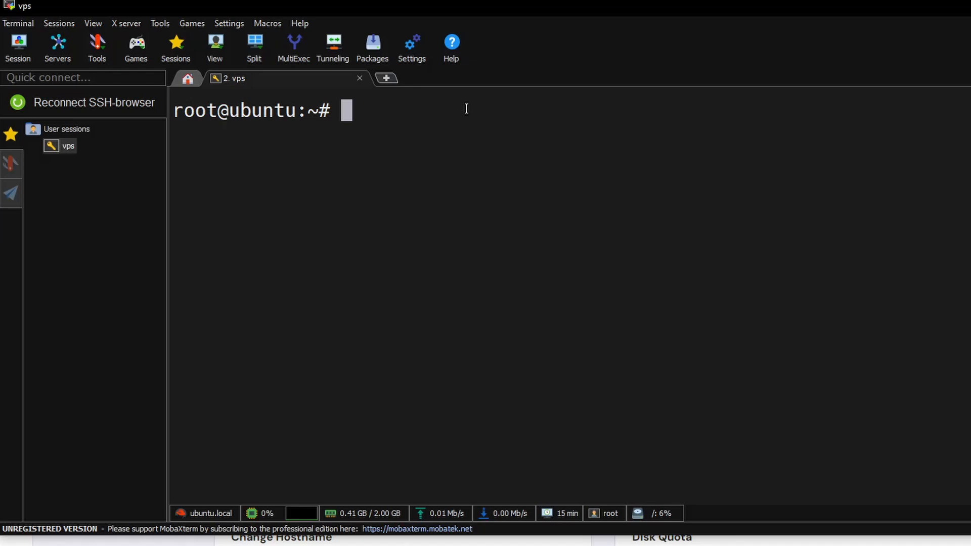
Install postgresql-14 and postgis via apt, confirming with Y, and clear the terminal.
text(sudo ap)
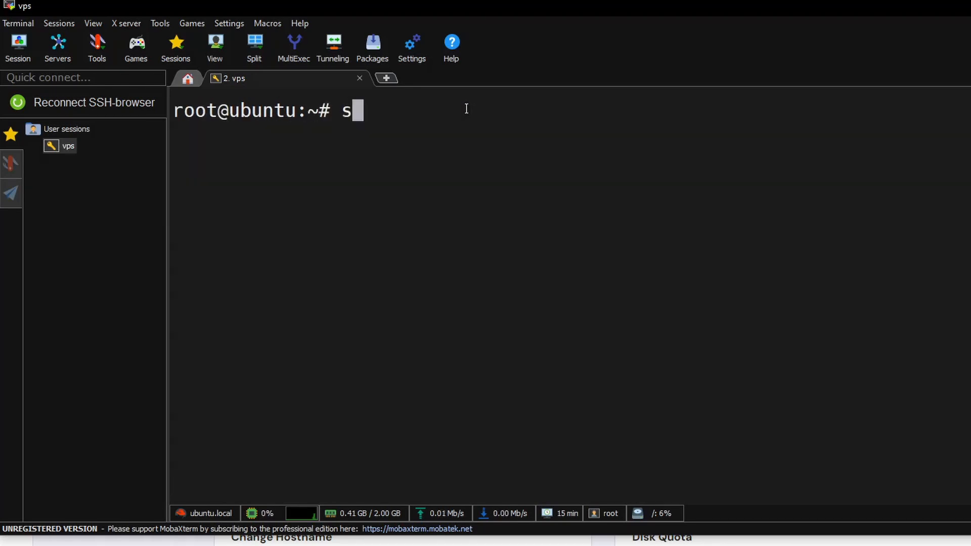
text(u)
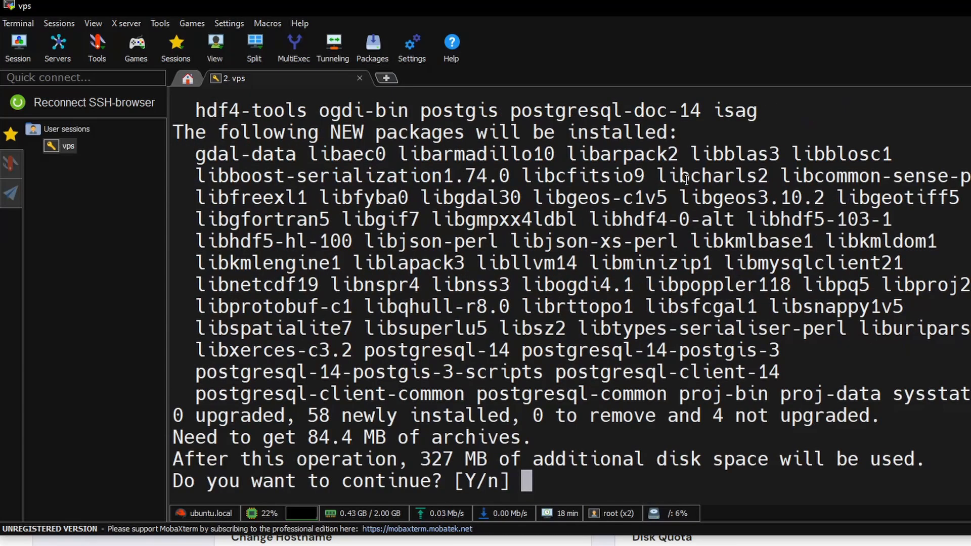
text(Y)
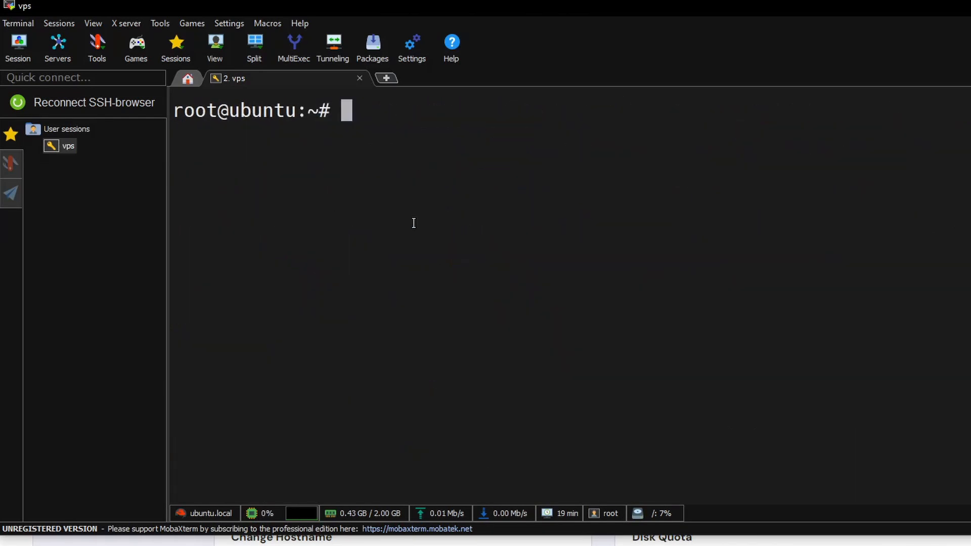
As the postgres user, create database my_spatial_db and role postgresuser -P with a password.
right_click(413, 222)
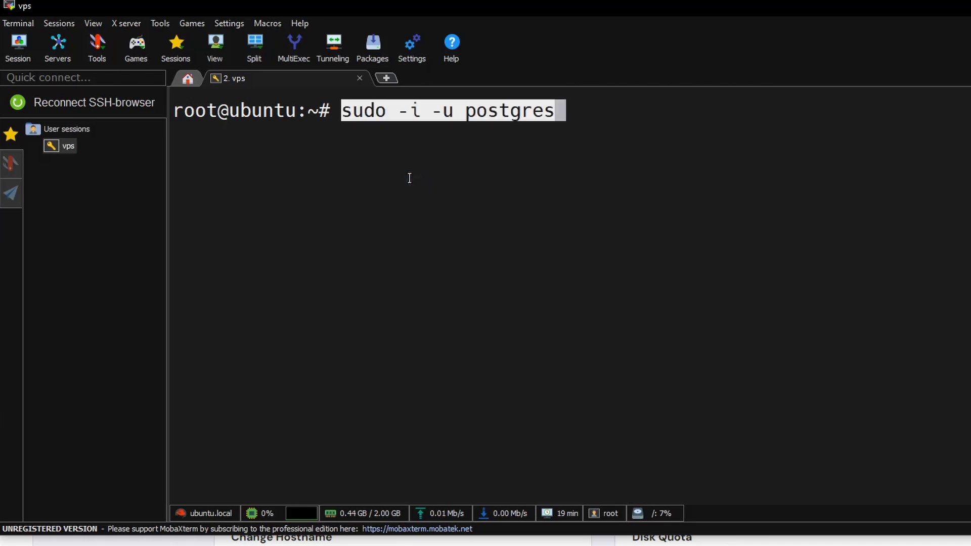
text(createdb my_spatial_db)
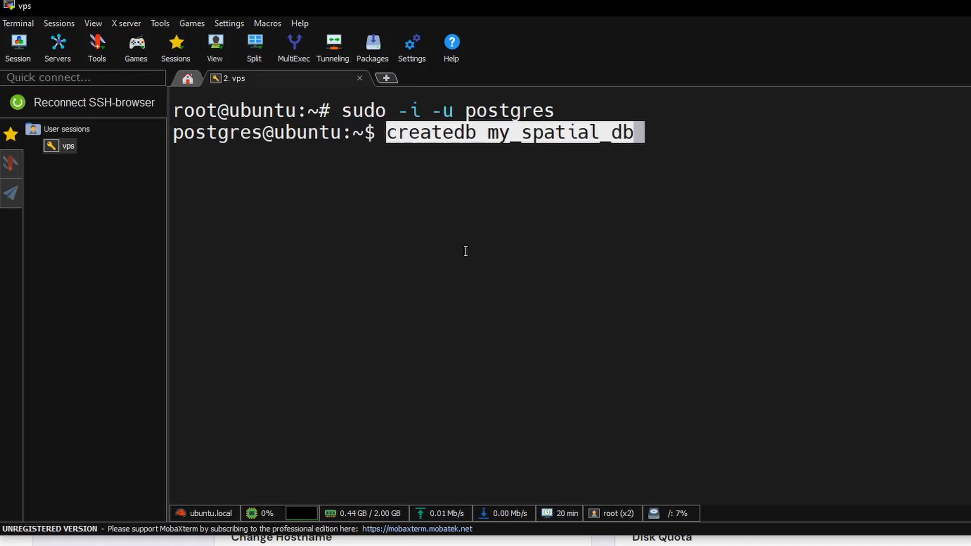
mouse_move(466, 259)
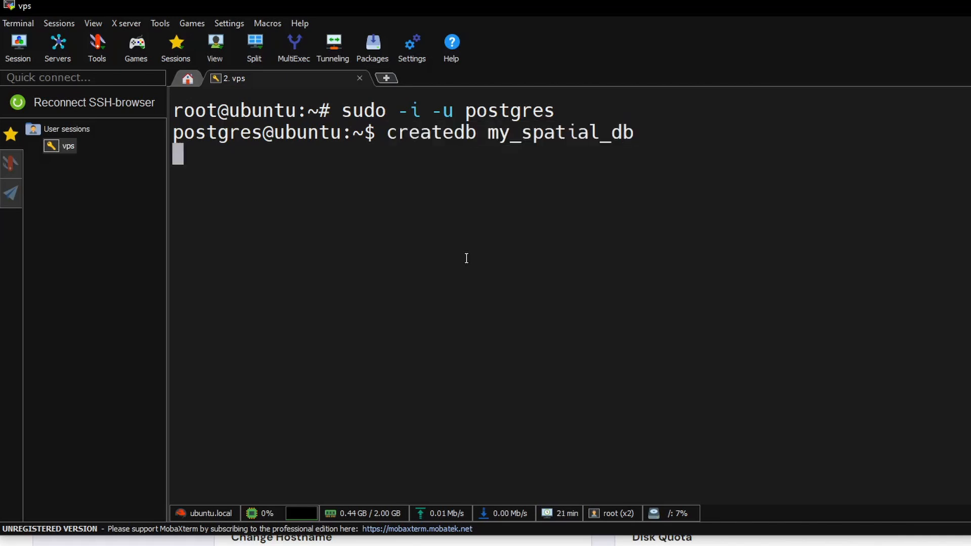
text(createuser)
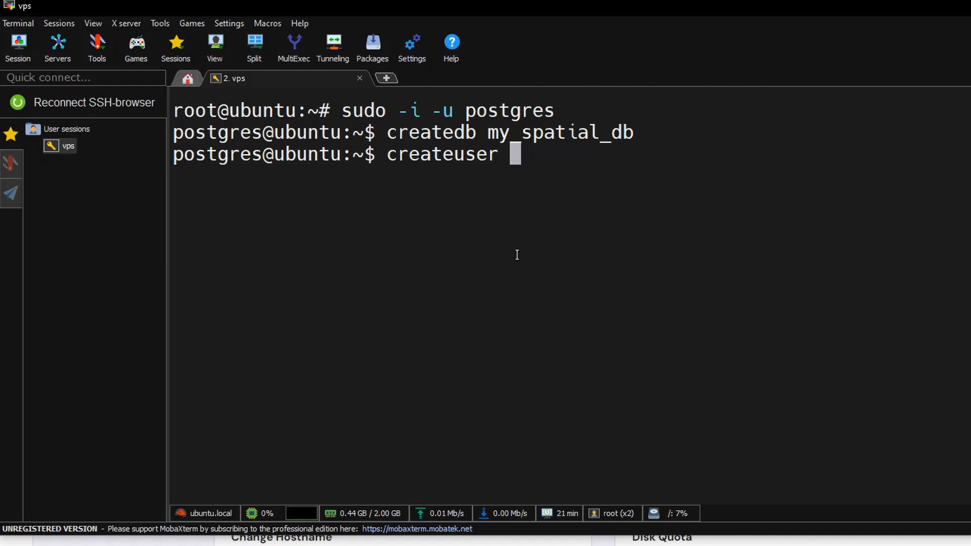
text(pos)
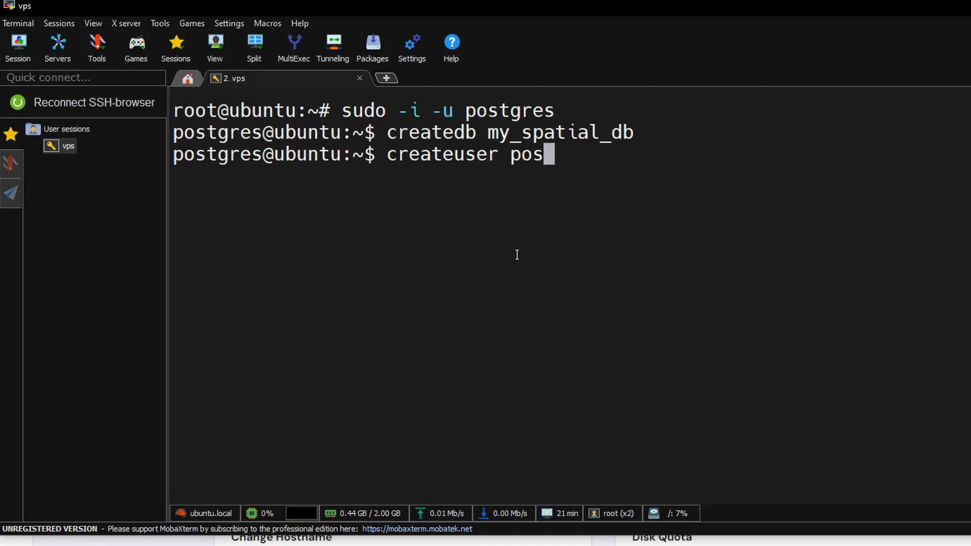
text(tgres)
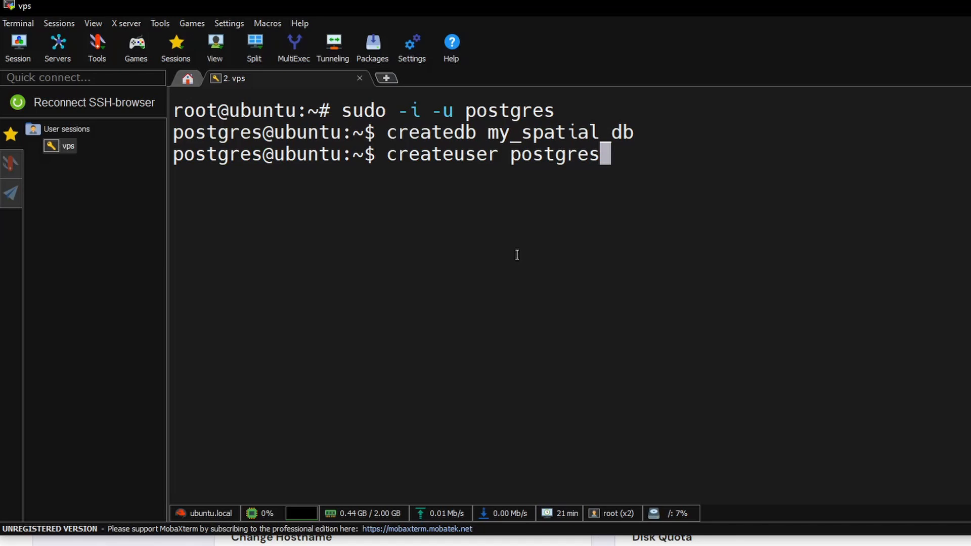
text(user -)
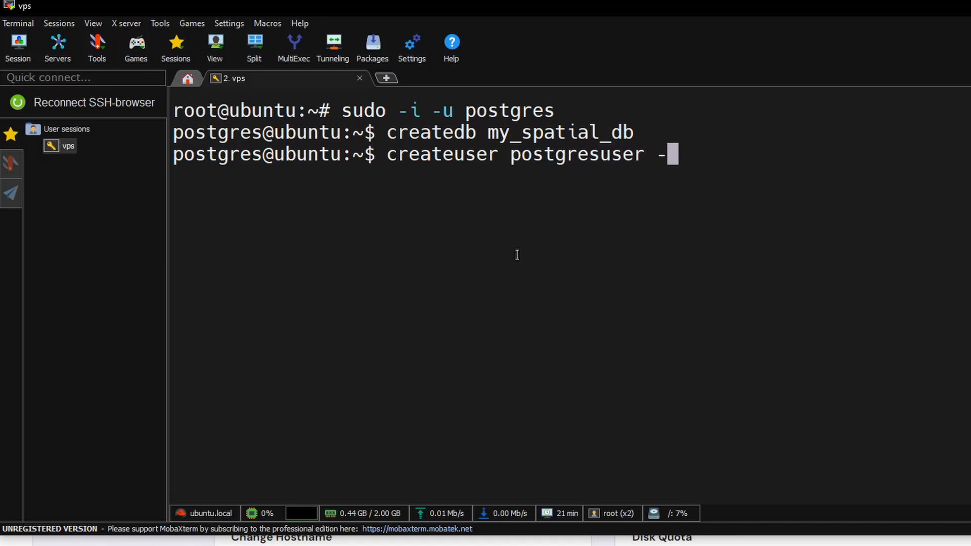
text(P)
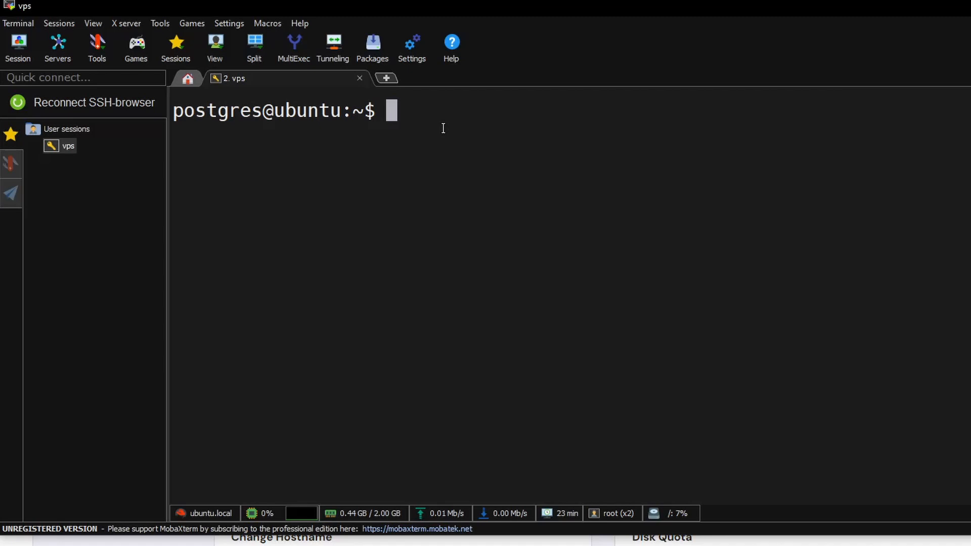
mouse_move(421, 151)
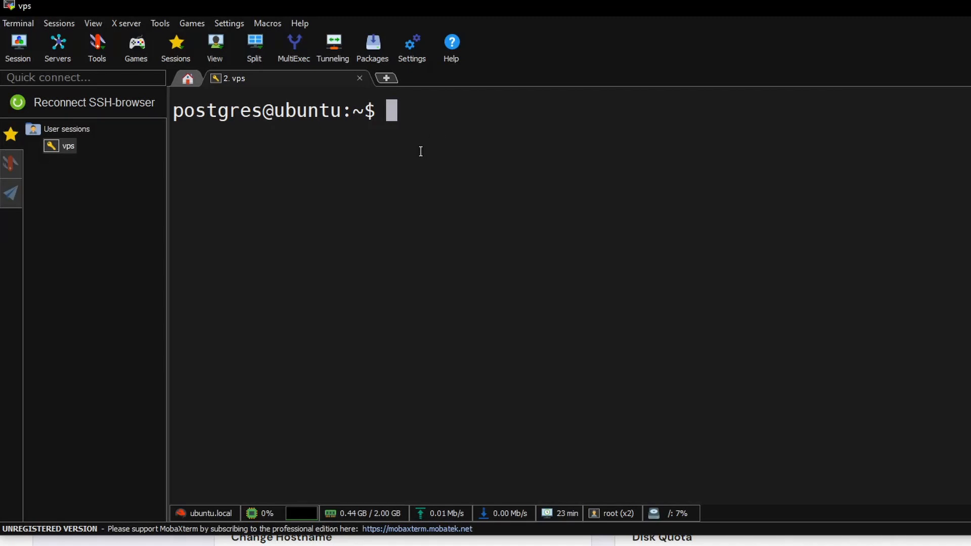
Create the postgis extensions on my_spatial_db and grant all privileges on it and public tables to postgresuser.
text(psql my_spatial_db -c "CREATE EXTENSION postgis;")
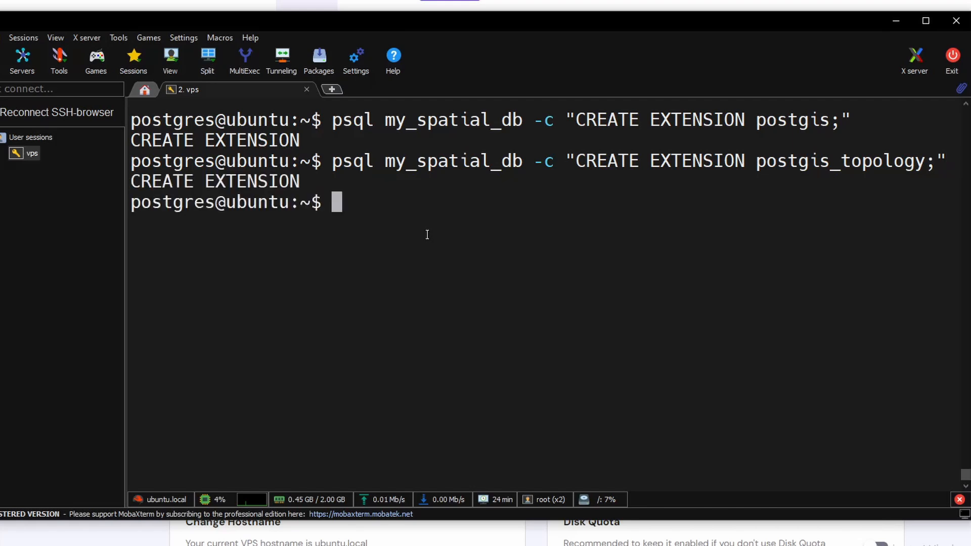
text(psql my_spatial_db -c "GRANT ALL PRIVILEGES ON DATABASE my_spatial_db TO postgresuser;")
text(psql my_spatial_db -c "GRANT ALL PRIVILEGES ON ALL TABLES IN SCHEMA public TO postgresuser;")
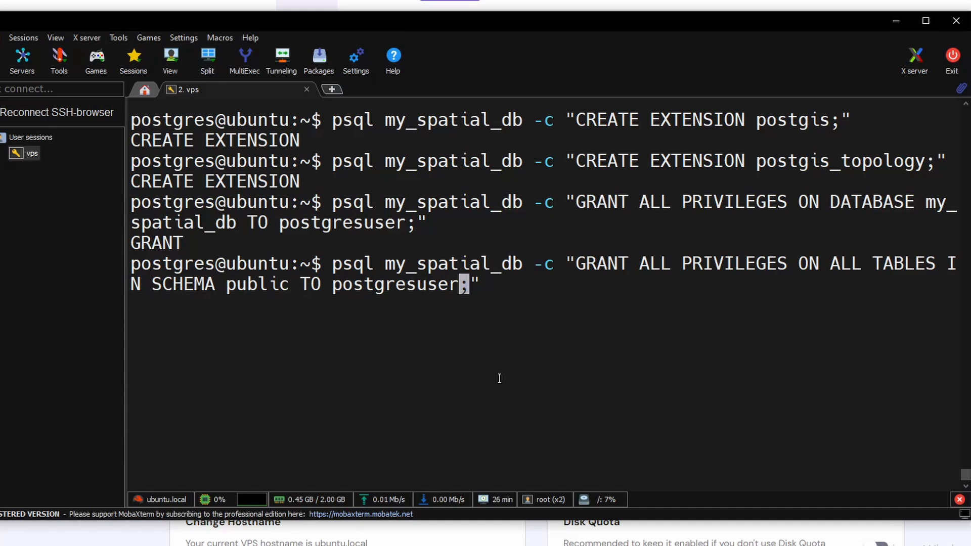
key(Enter)
text(psql my_spatial_db -c "SELECT PostGIS_version();)
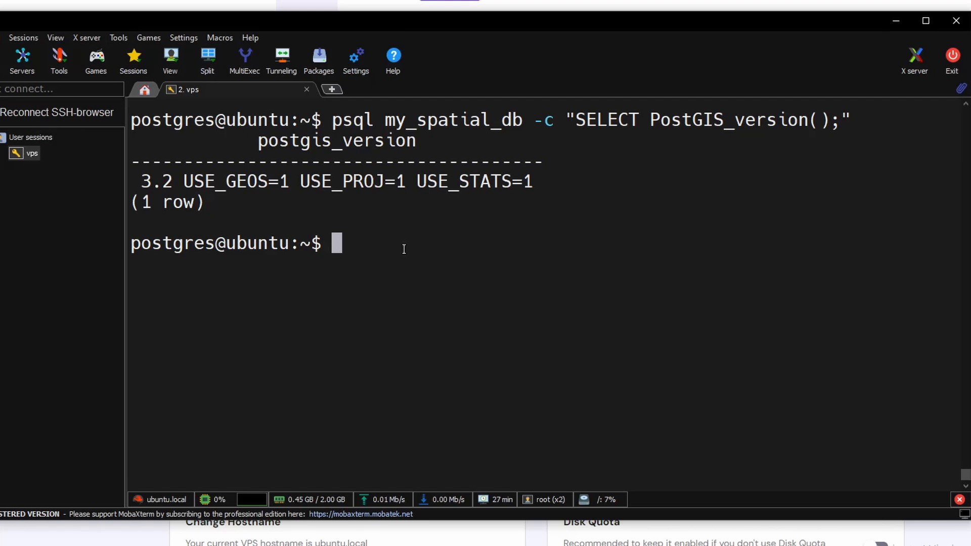
List listening ports with netstat -tlpn, confirming PostgreSQL bound to 127.0.0.1:5432.
text(netstat -tlpn)
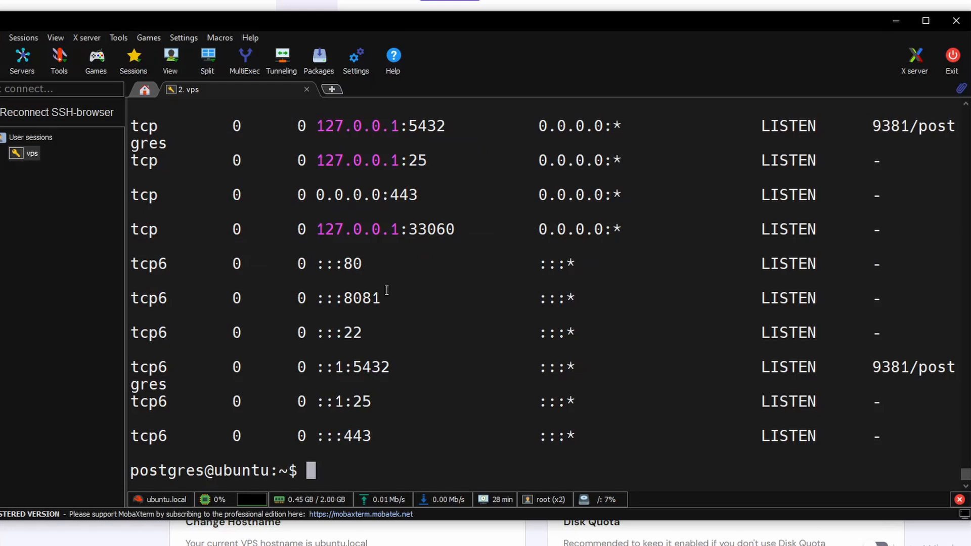
double_click(371, 368)
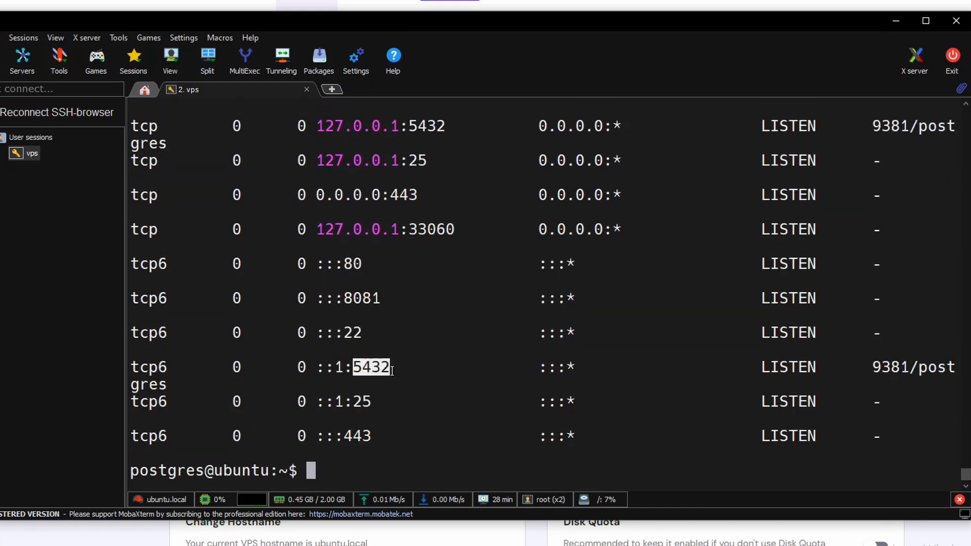
mouse_move(283, 385)
text(sudo ufw status numbered)
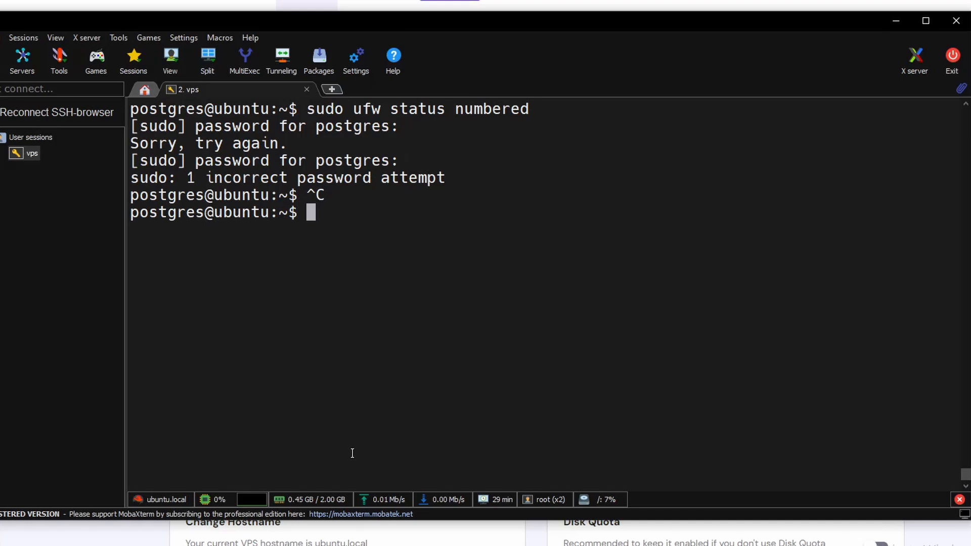
Exit to root, list ufw rules, allow port 5432 and reload the firewall.
text(s)
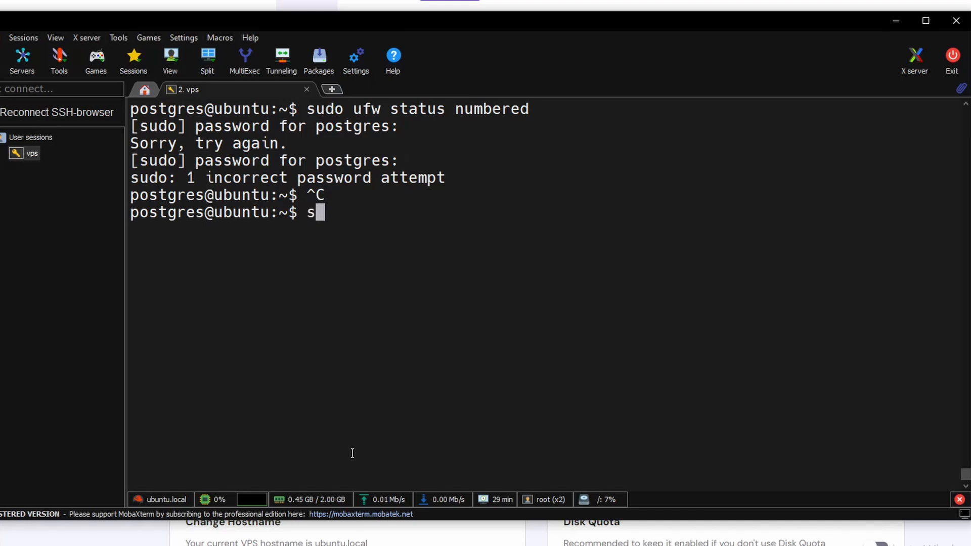
text(exit)
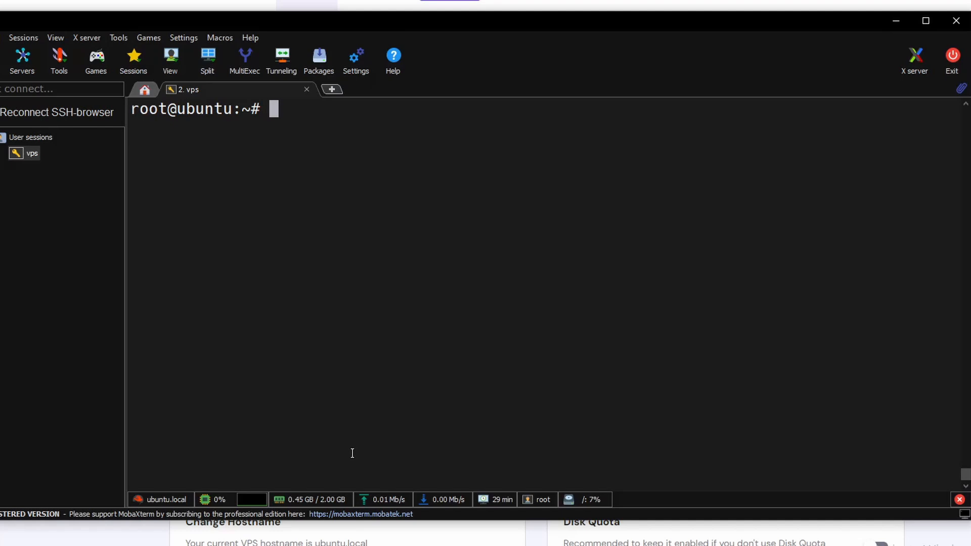
text(sudo ufw status numbered)
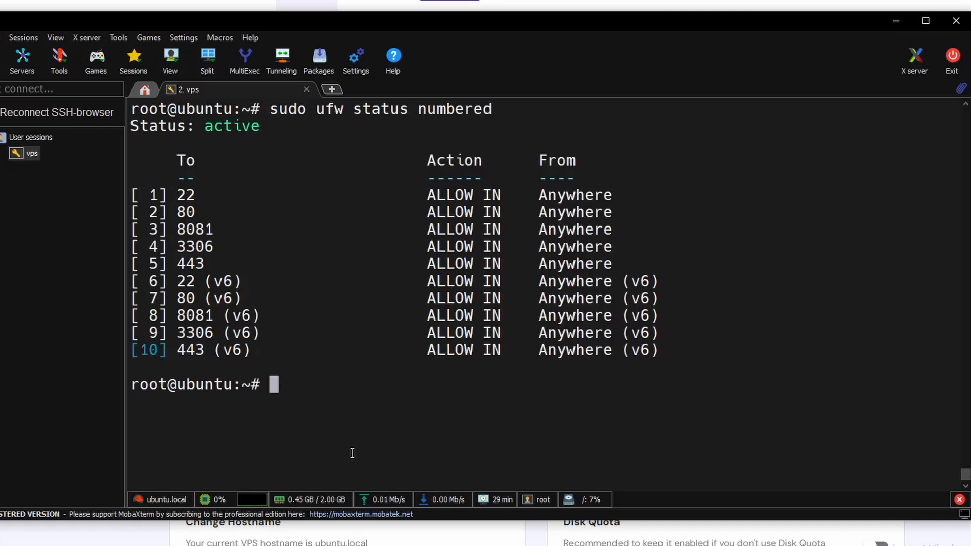
text(sudo ufw allow 5432)
text(sudo ufw reload)
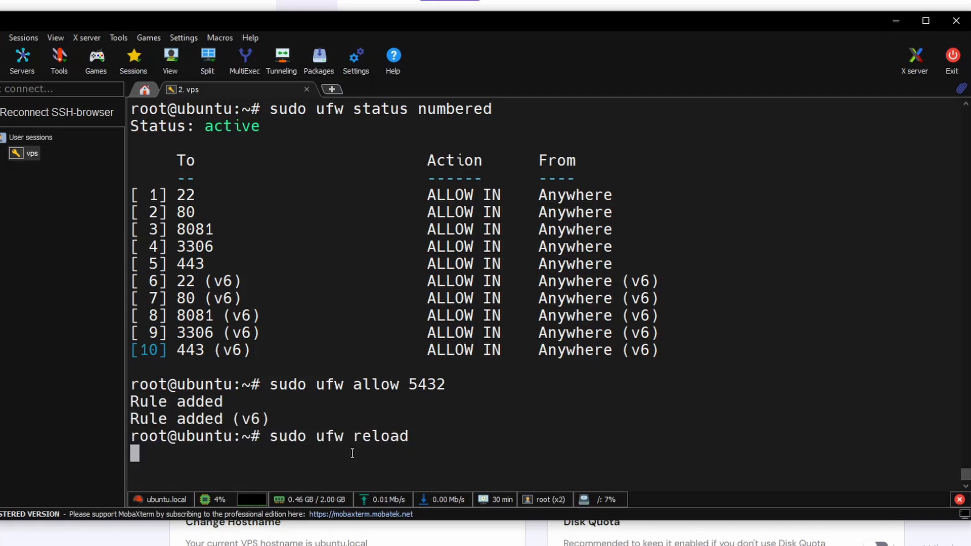
text(sudo nano /etc/postgresql/14/main/postgresql.conf)
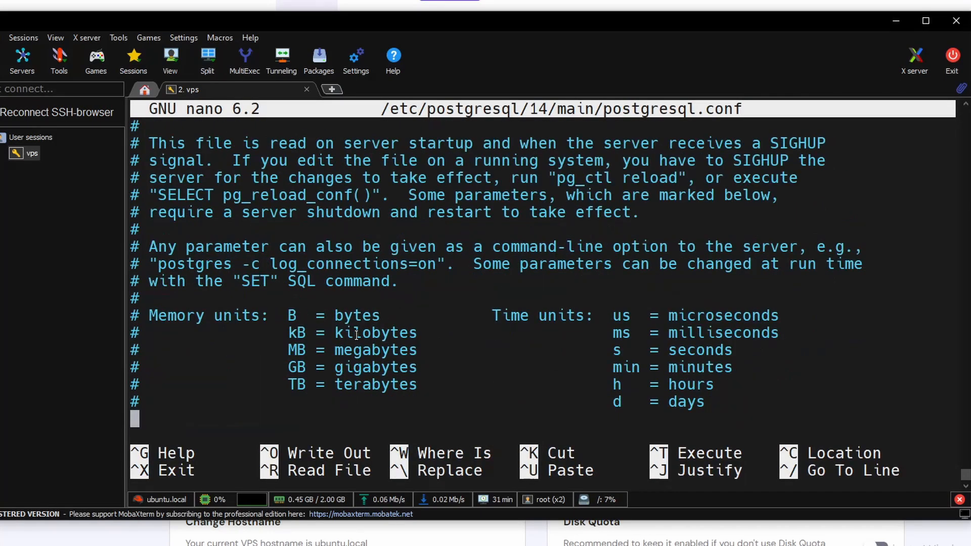
Set listen_addresses to '*' in postgresql.conf, save the file and leave nano.
scroll(down, 3)
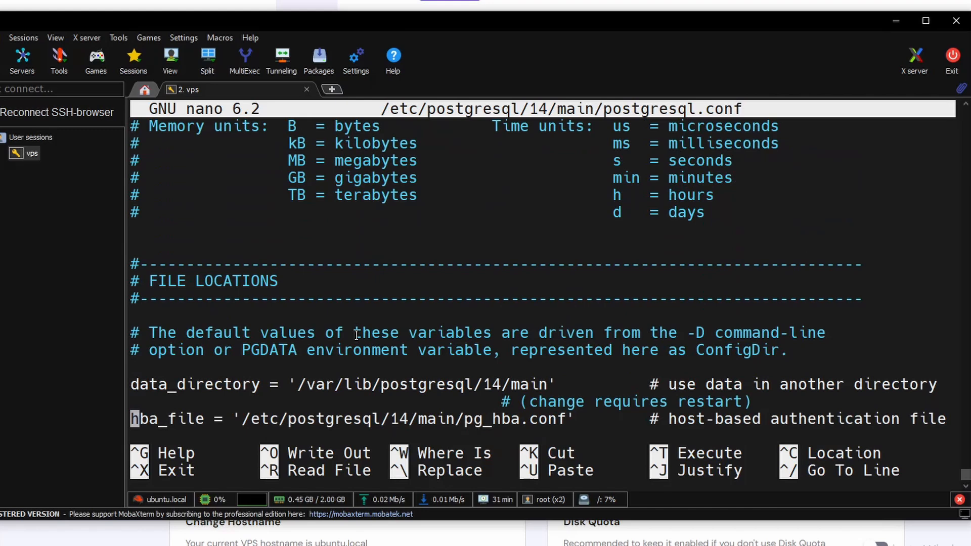
scroll(down, 3)
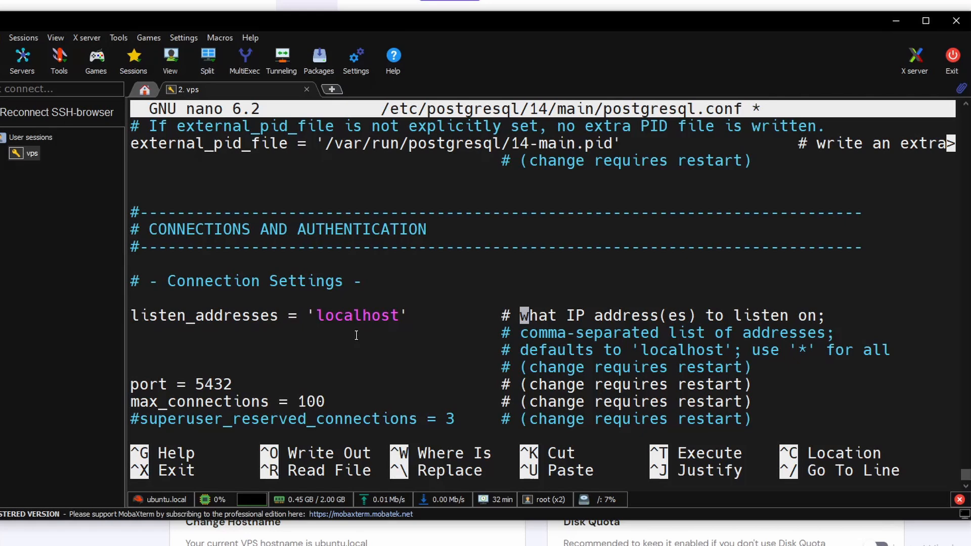
key(BackSpace)
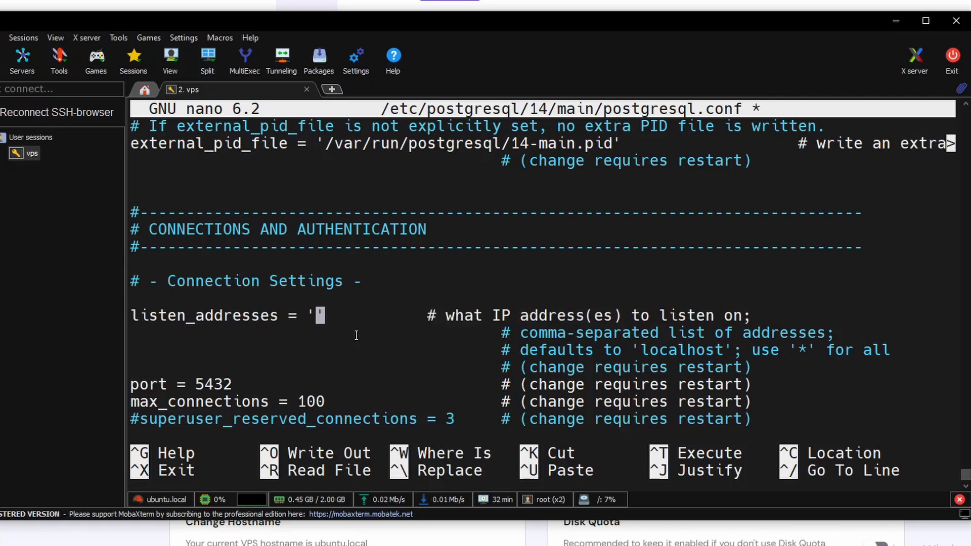
text(*)
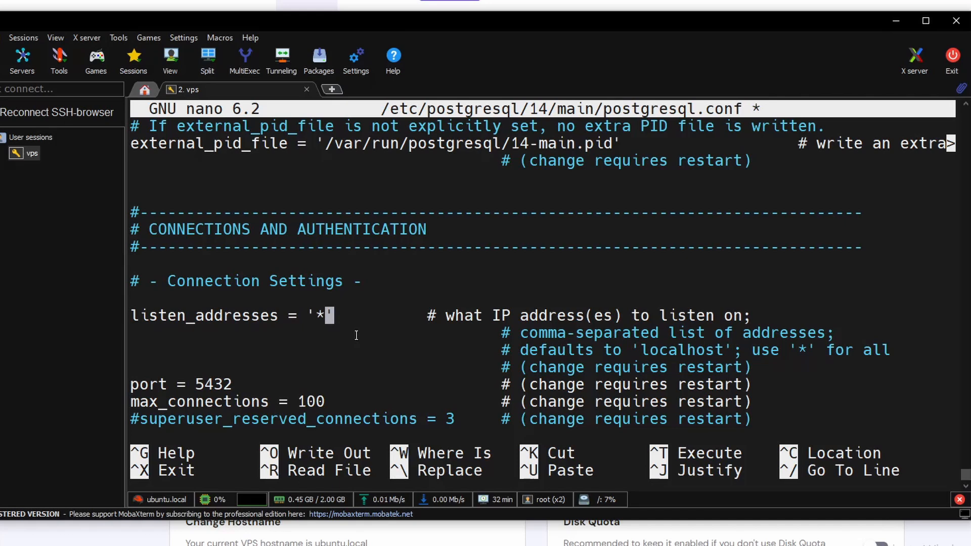
key(Ctrl+O)
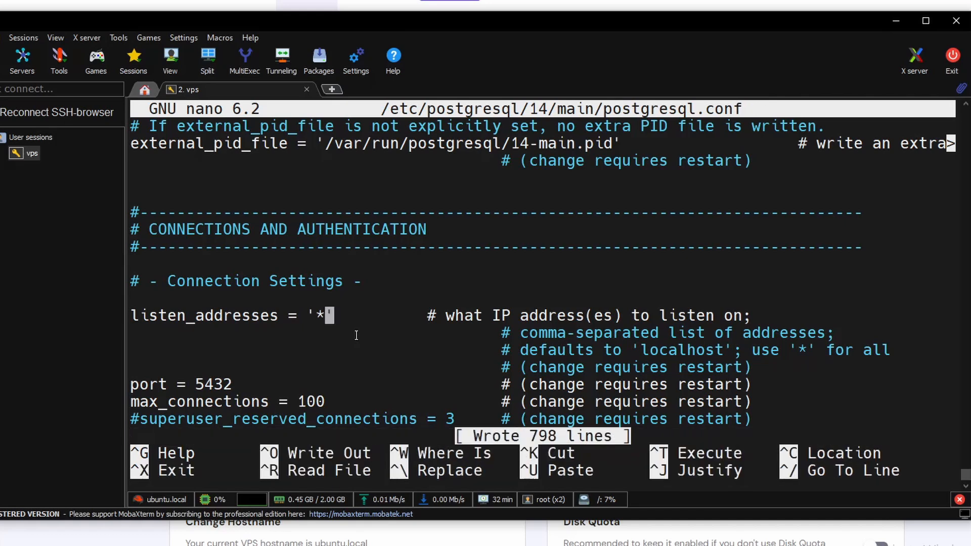
key(ctrl+x)
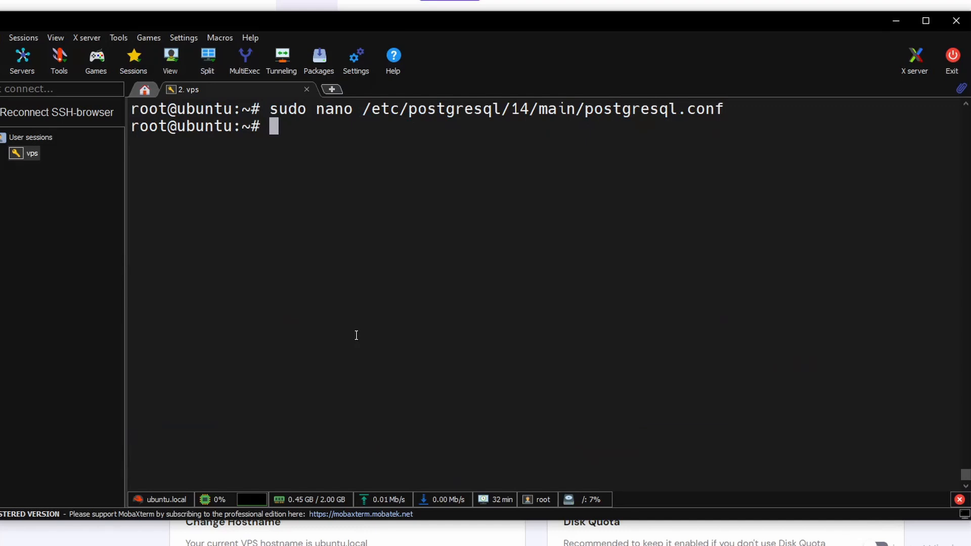
Append 'host all all 0.0.0.0/0 md5' to pg_hba.conf, save it, and restart the postgresql service.
text(sudo nano /etc/postgresql/14/main/pg_hba.conf)
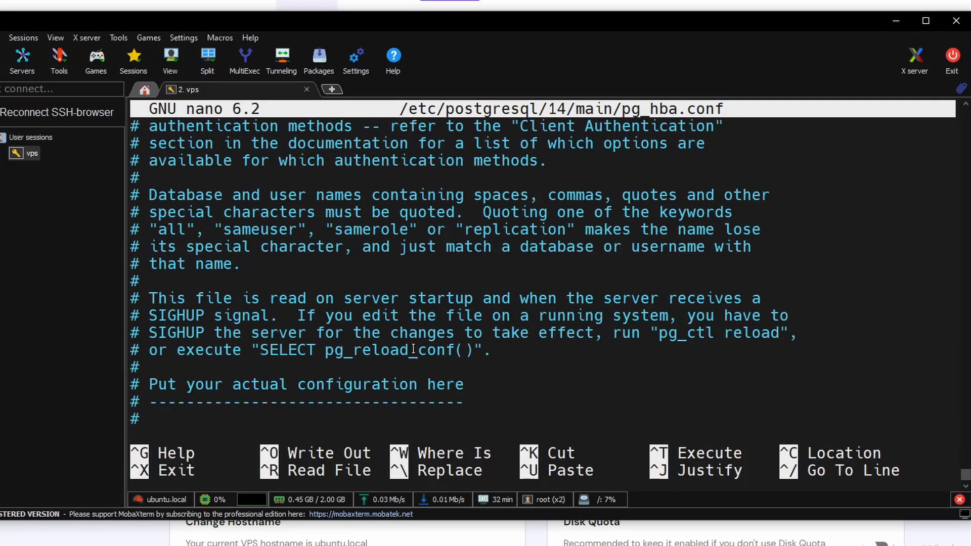
scroll(down, 3)
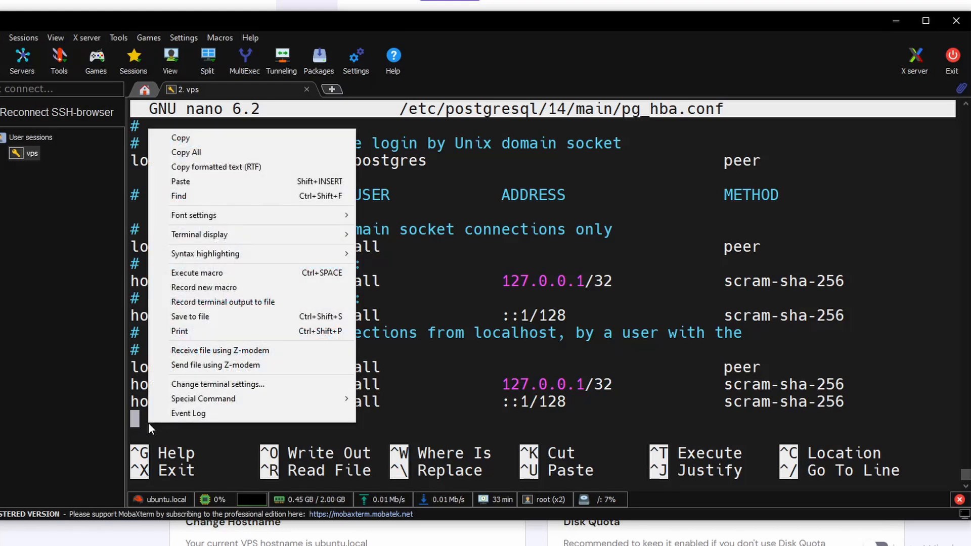
click(401, 348)
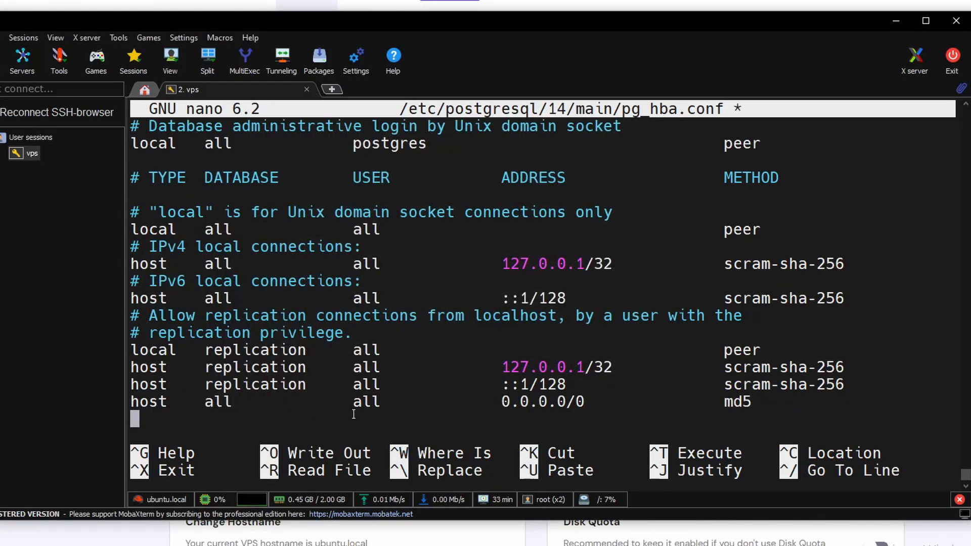
mouse_move(497, 401)
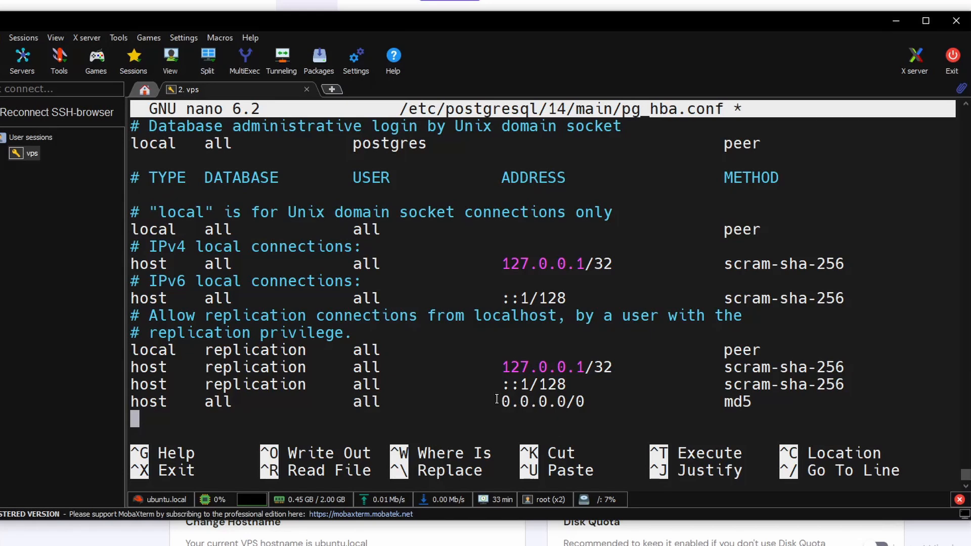
mouse_move(715, 410)
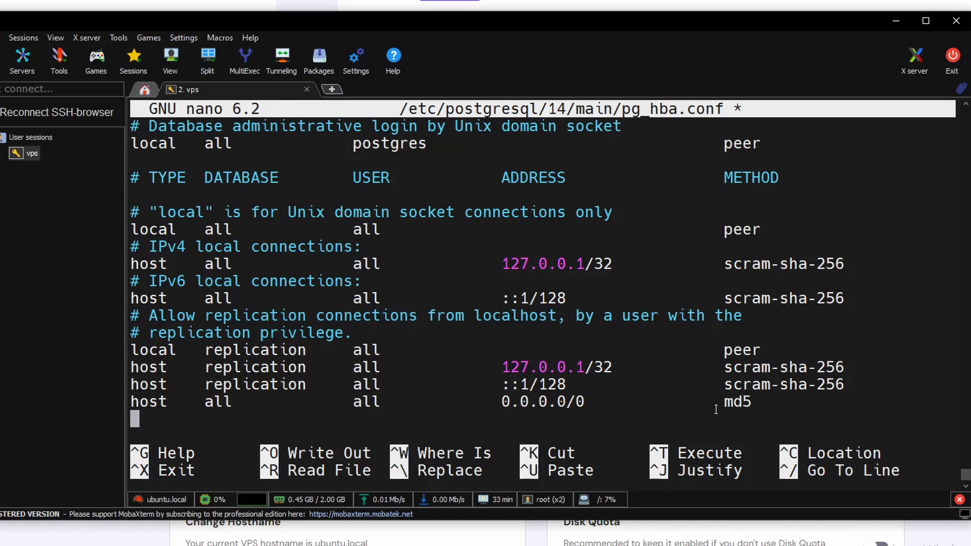
mouse_move(370, 462)
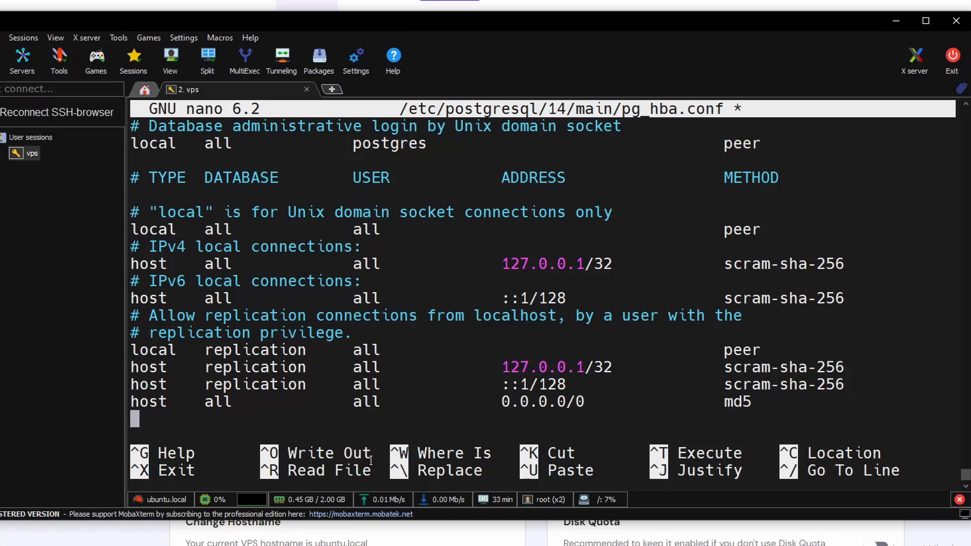
key(ctrl+o)
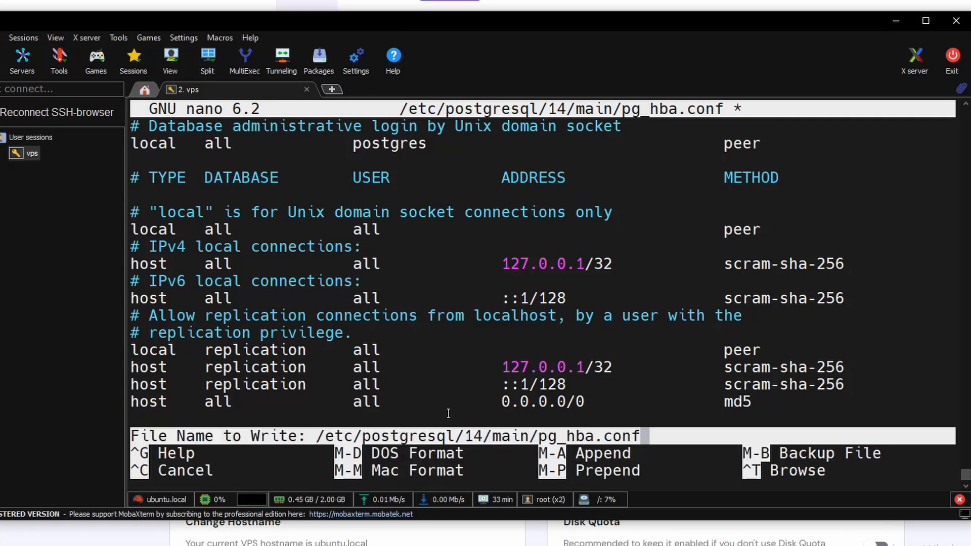
key(Enter)
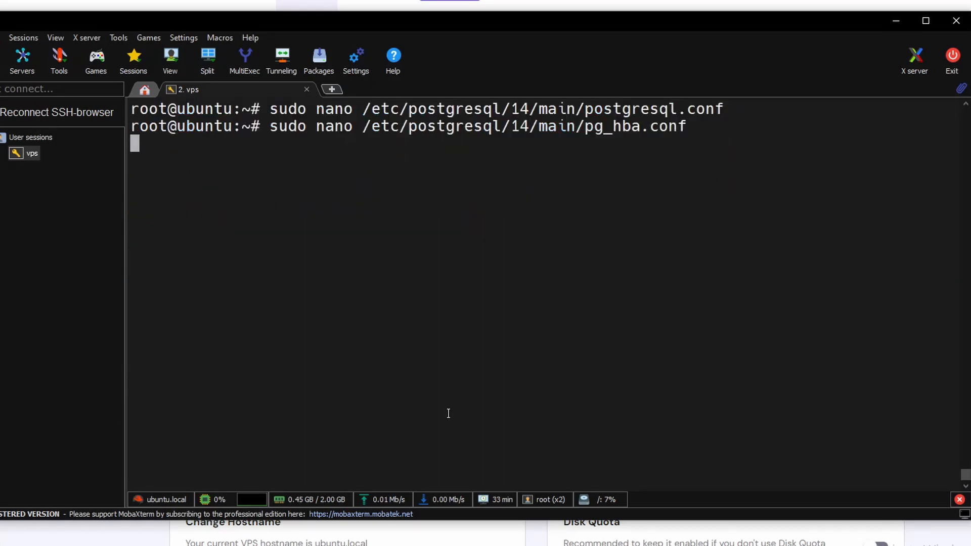
text(sudo service postgresql restart)
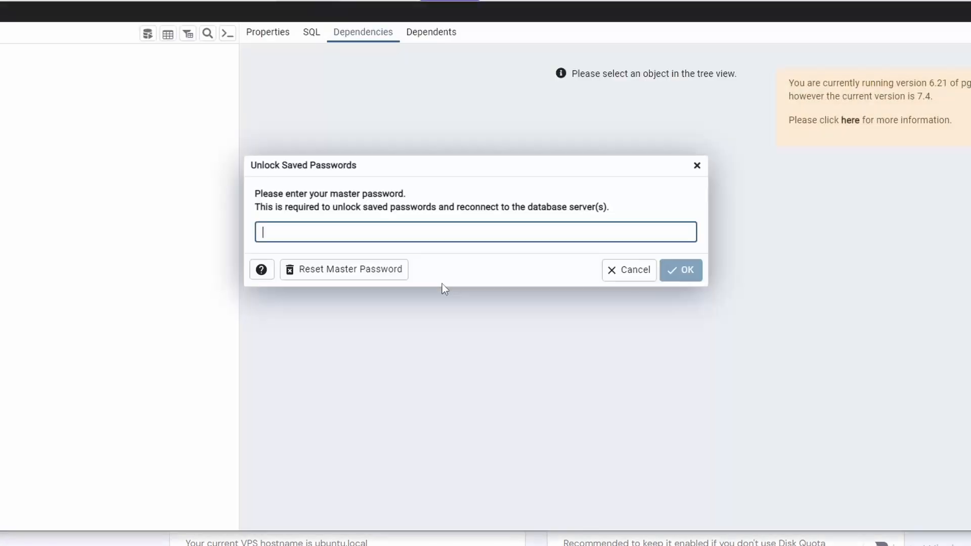
Unlock pgAdmin with the master password and name the new server 'VPS Postgres'.
text(••)
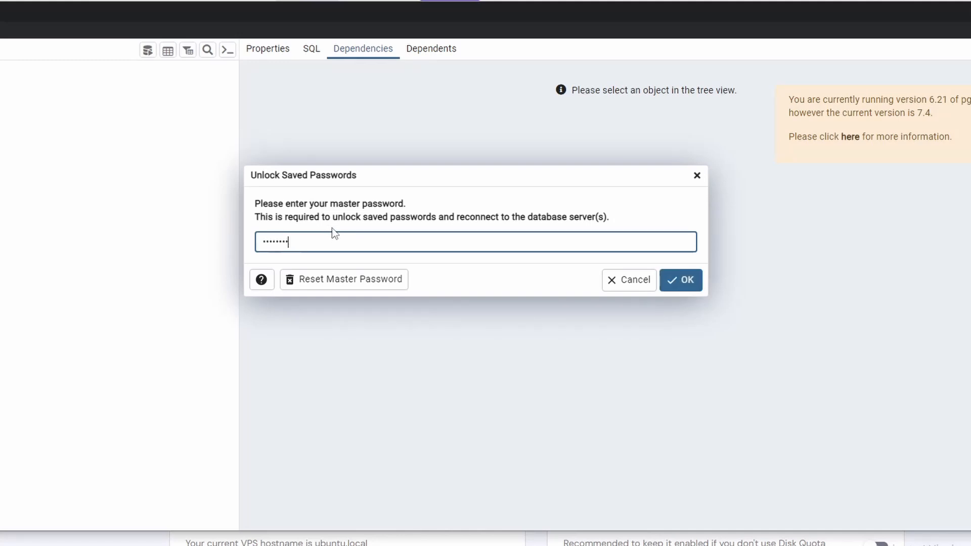
click(681, 280)
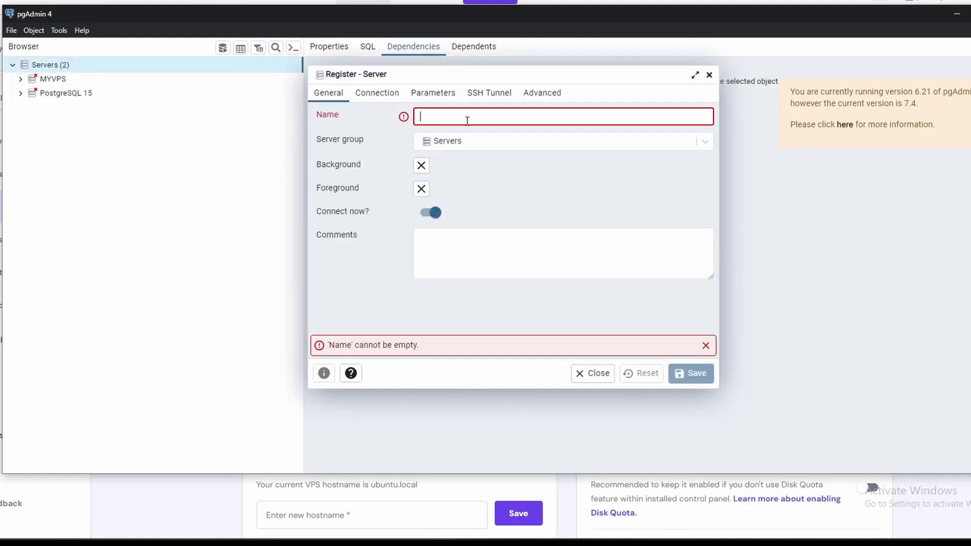
text(VPS Pos)
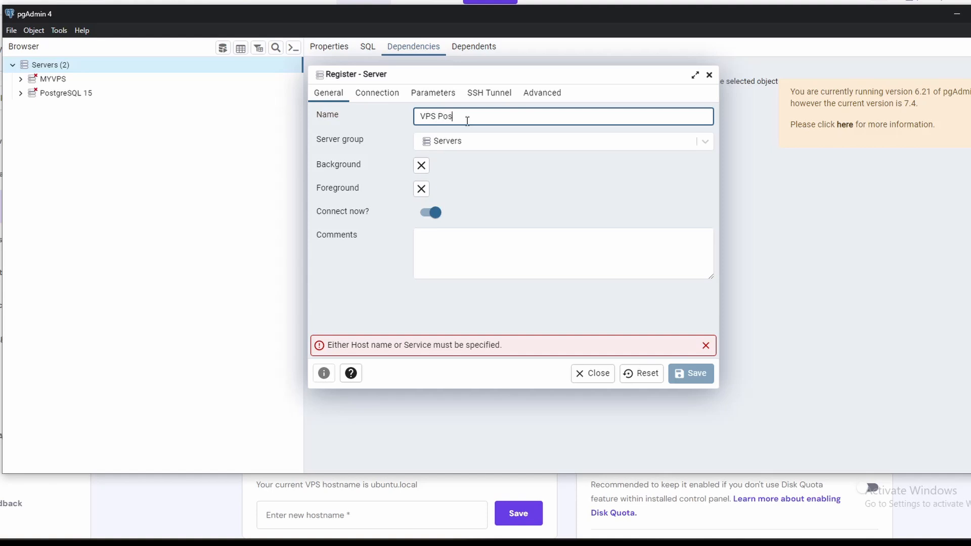
text(tgres)
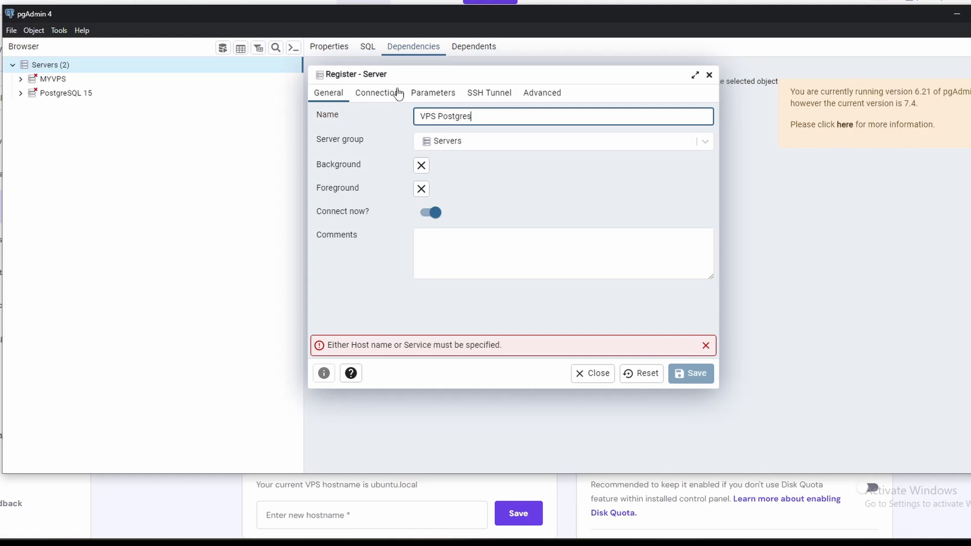
click(377, 92)
text(151.106.108.236)
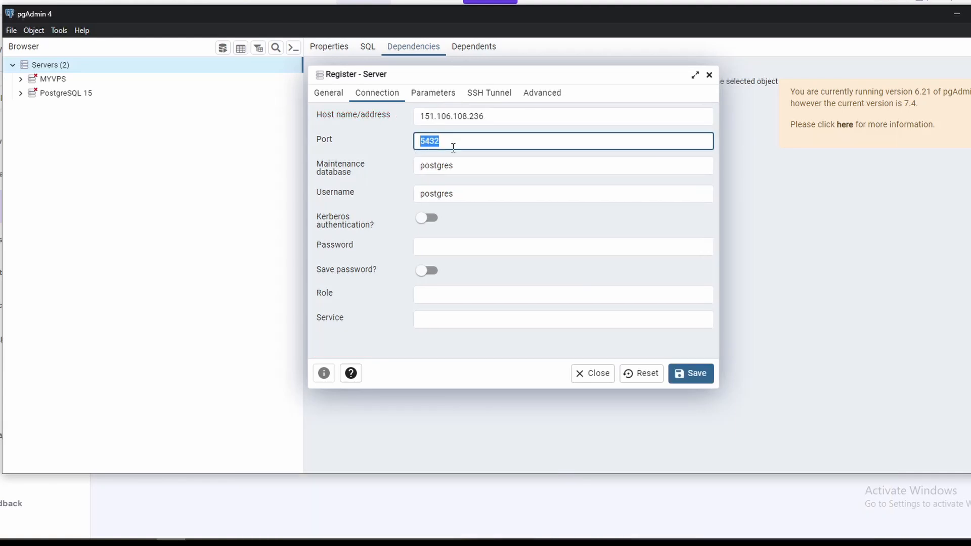
Set maintenance database postgres, username postgresuser with saved password, and save the connection.
click(562, 166)
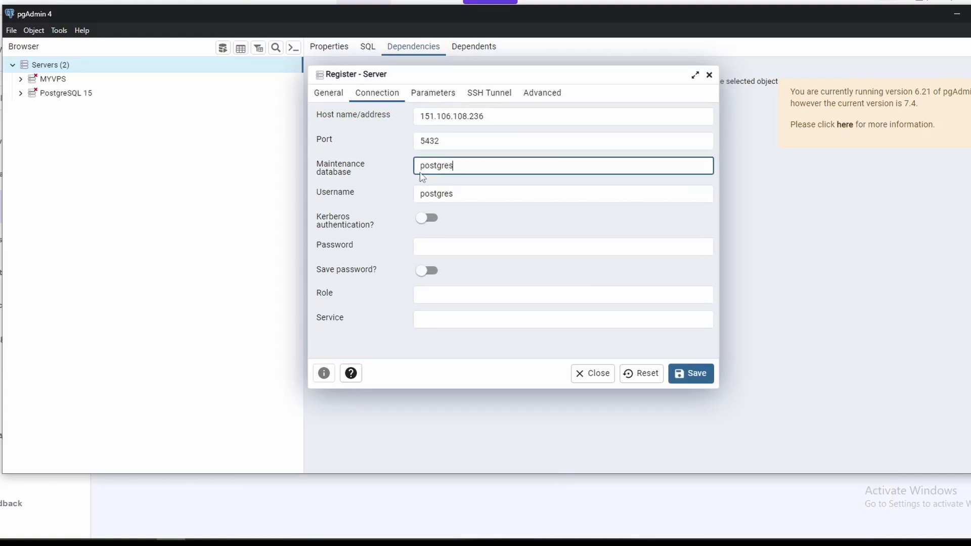
click(563, 193)
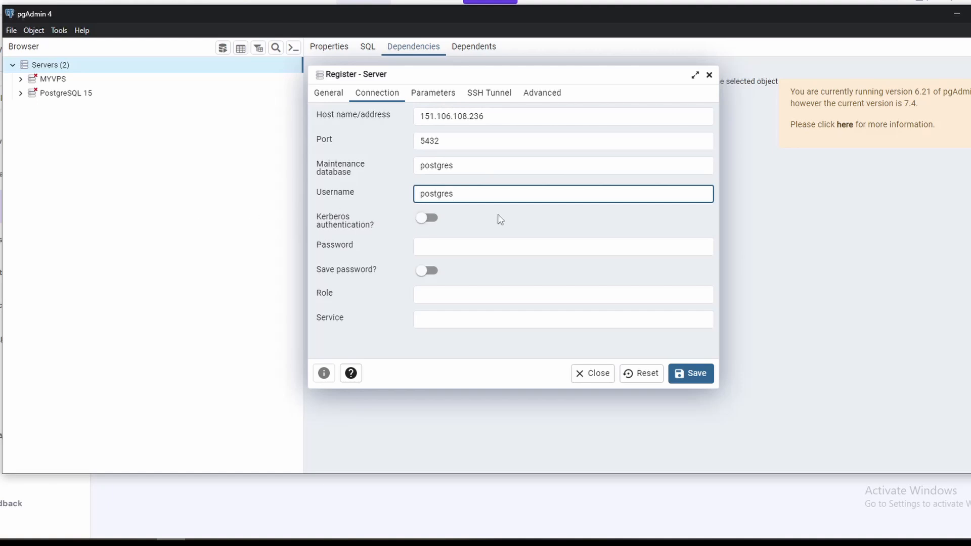
text(user)
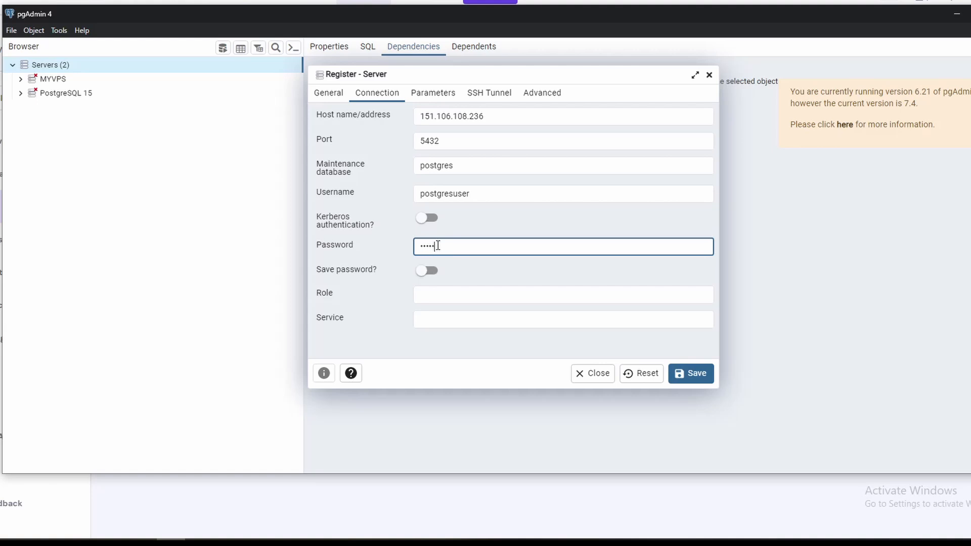
click(426, 271)
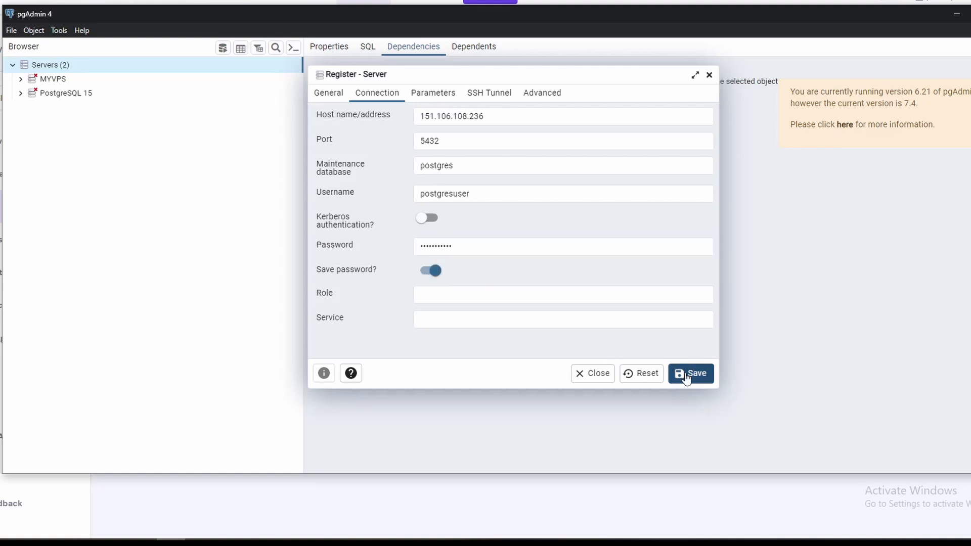
click(691, 374)
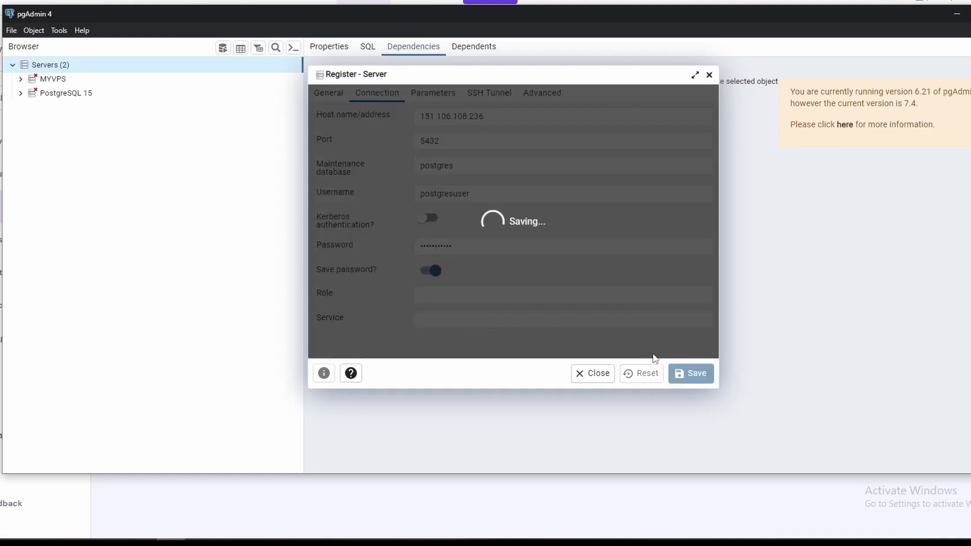
Expand VPS Postgres > Databases > my_spatial_db and list its extensions and public tables.
click(691, 373)
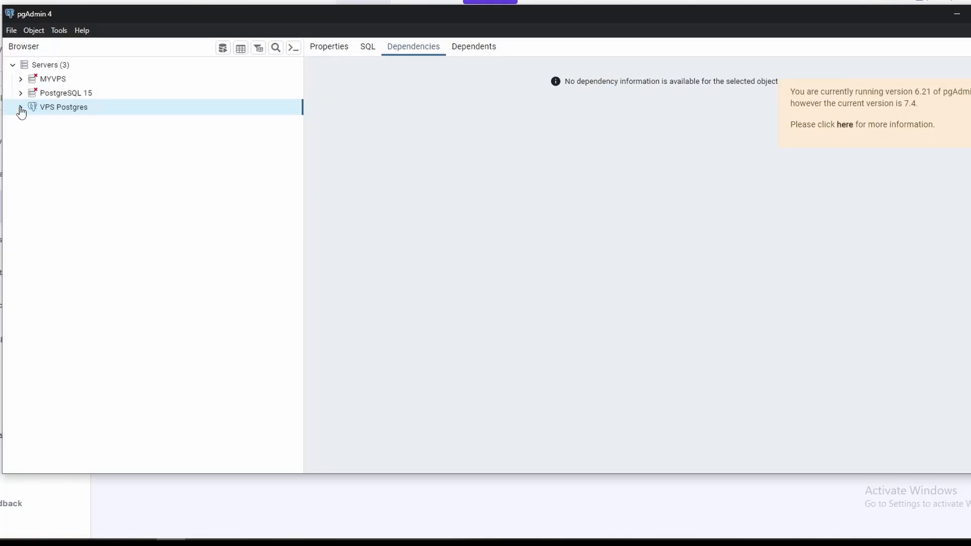
click(21, 108)
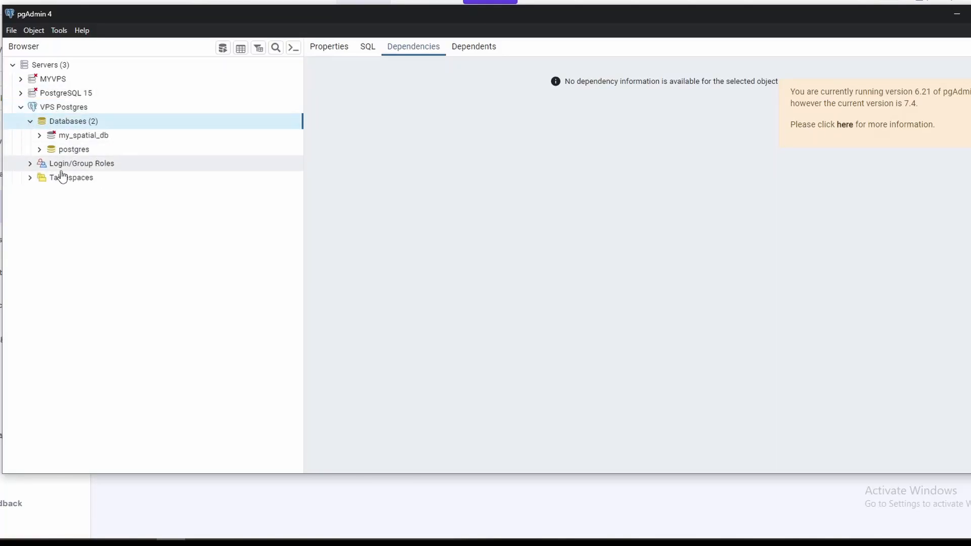
click(83, 136)
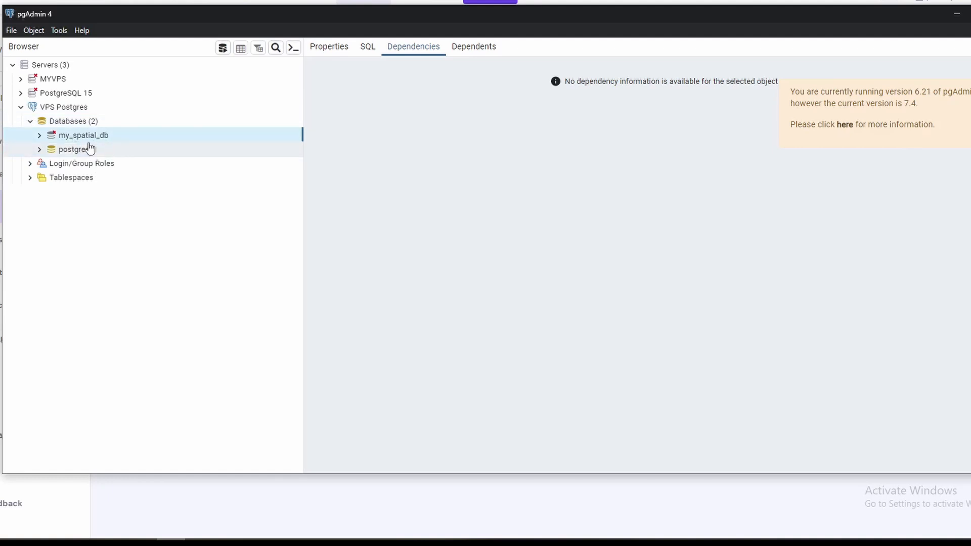
mouse_move(78, 150)
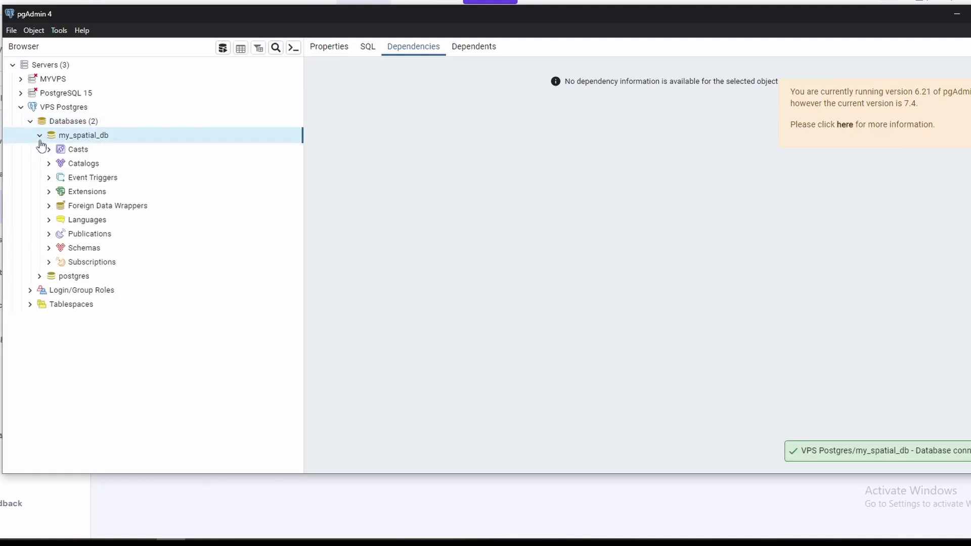
click(48, 192)
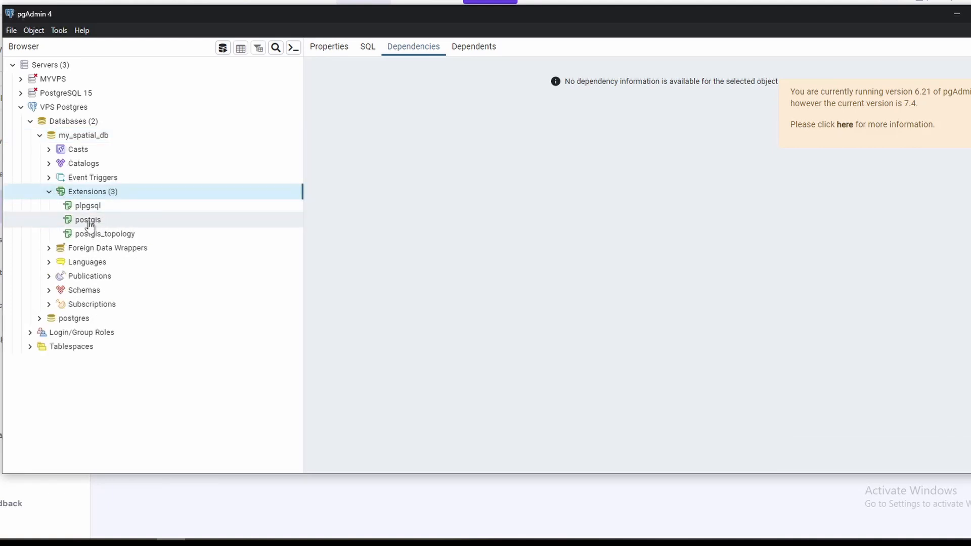
mouse_move(130, 237)
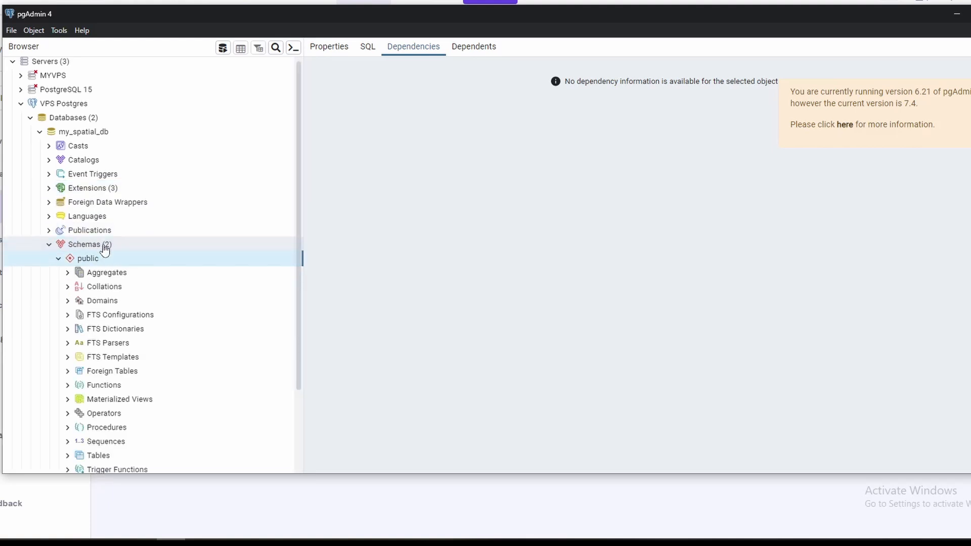
scroll(down, 3)
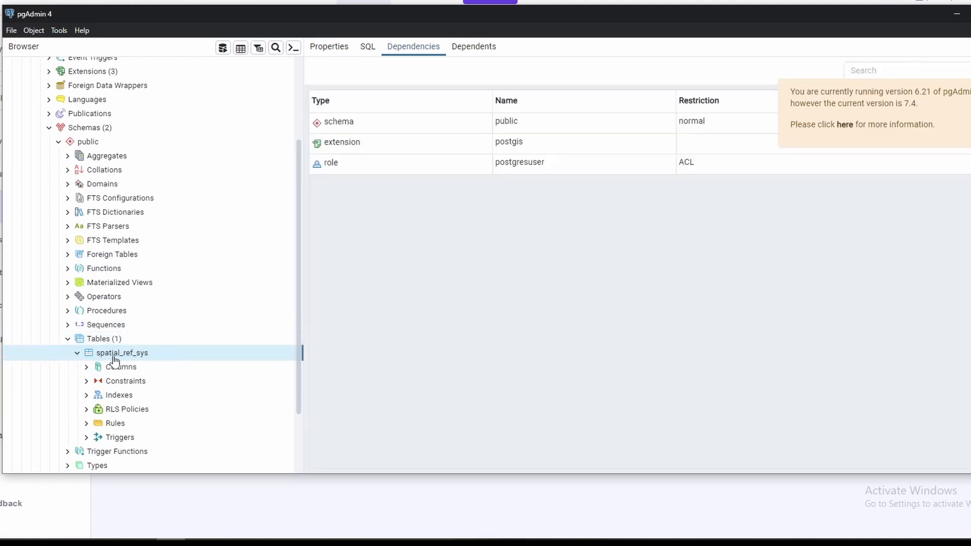
Run SELECT PostGIS_version(); in the Query Tool on my_spatial_db, returning 3.2.
right_click(99, 352)
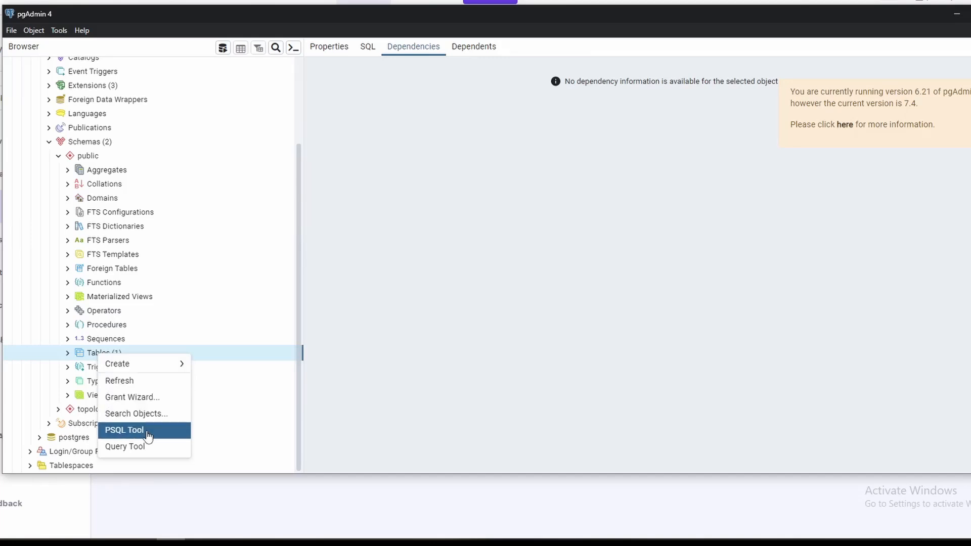
click(124, 447)
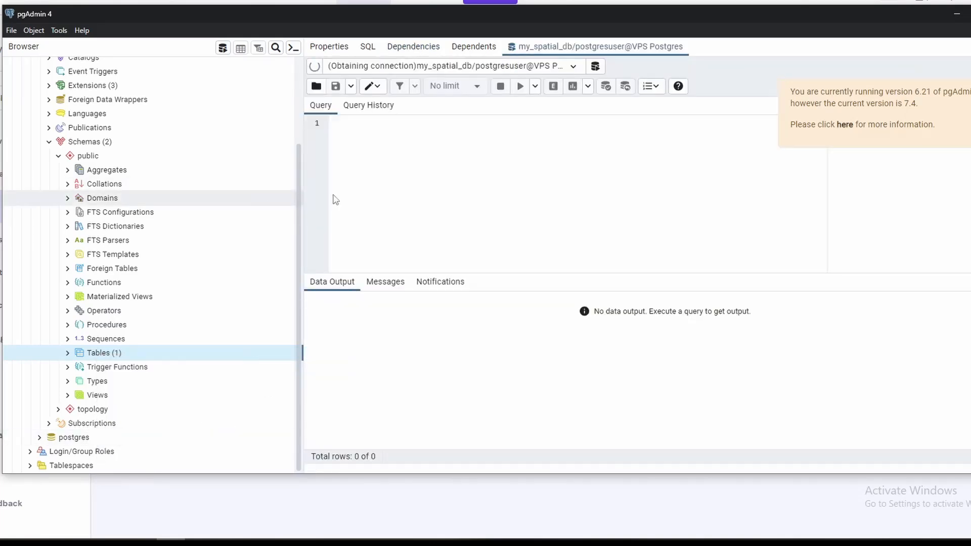
text(SELECT PostGIS_version();)
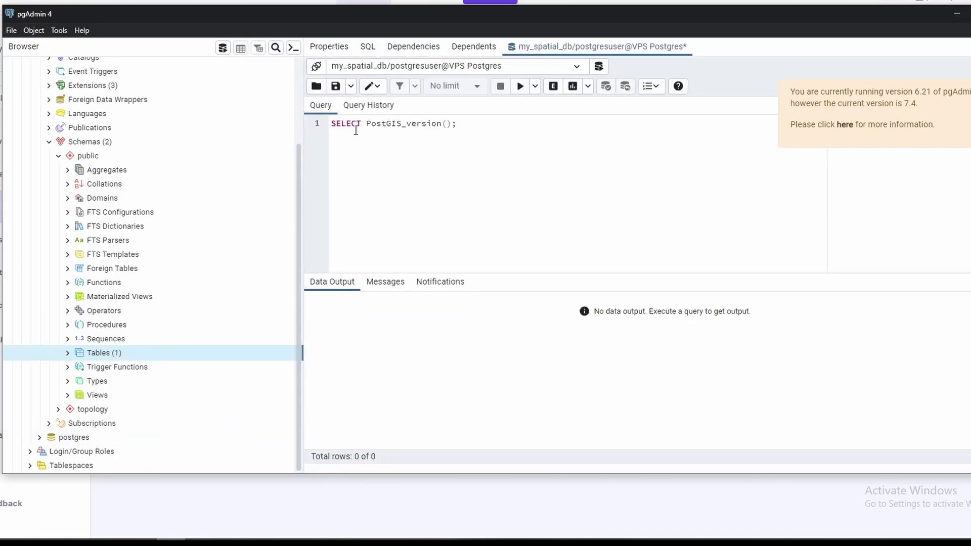
click(520, 86)
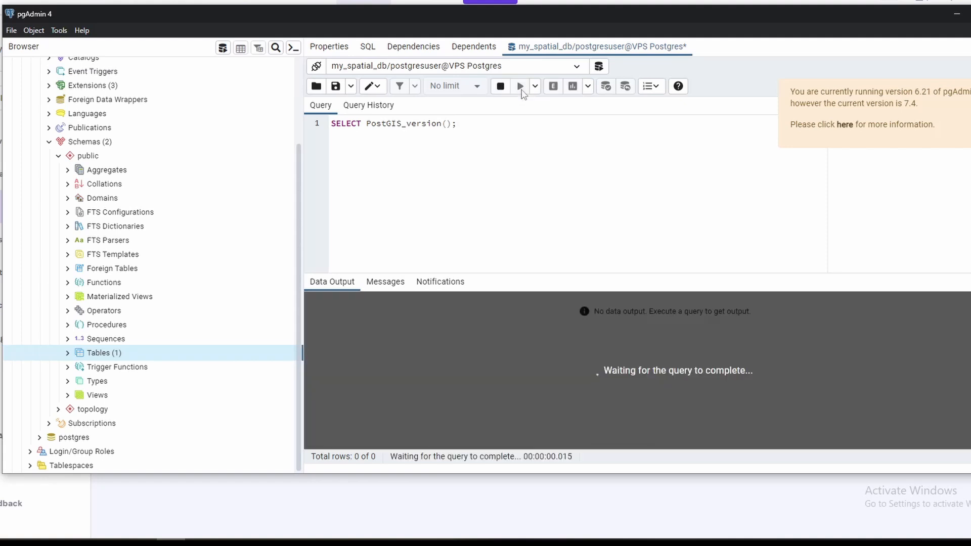
click(520, 86)
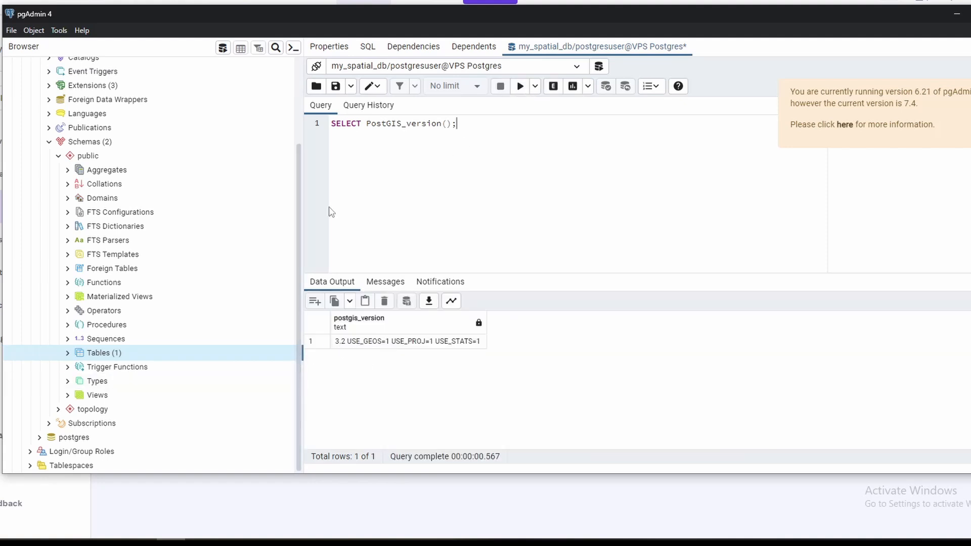
mouse_move(340, 191)
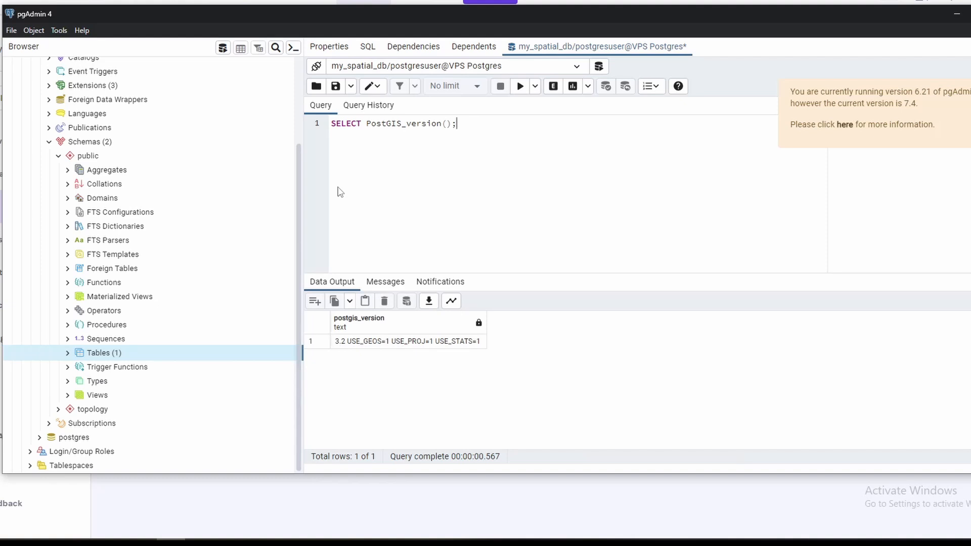
mouse_move(329, 174)
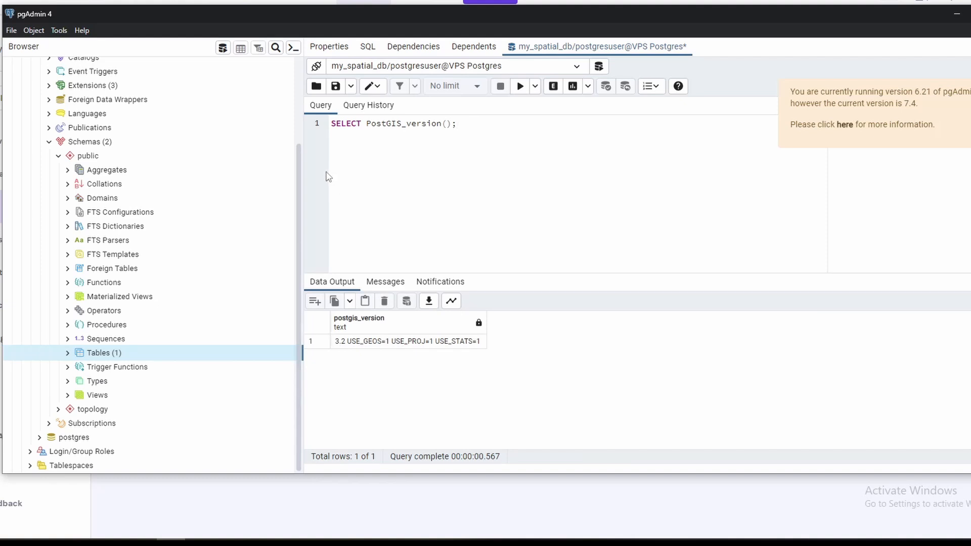
mouse_move(390, 178)
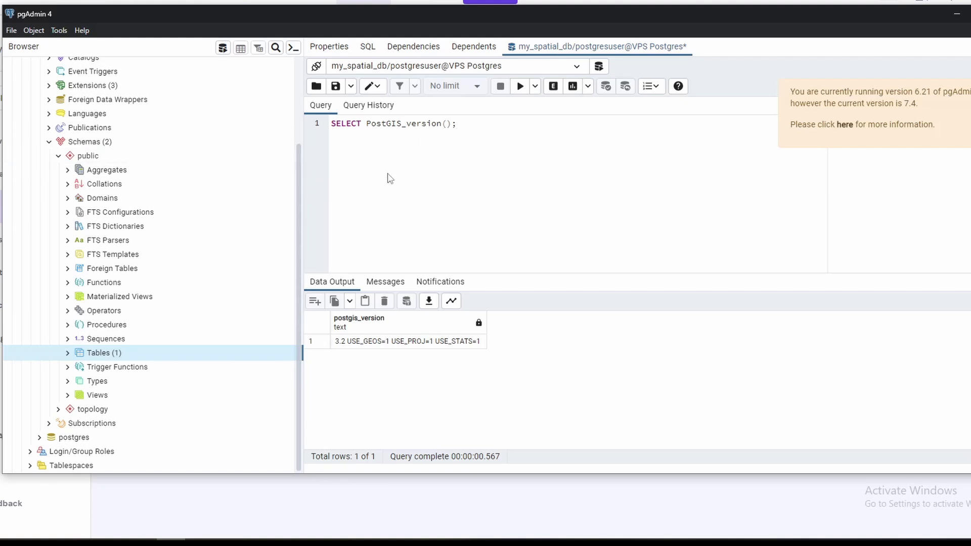
mouse_move(462, 190)
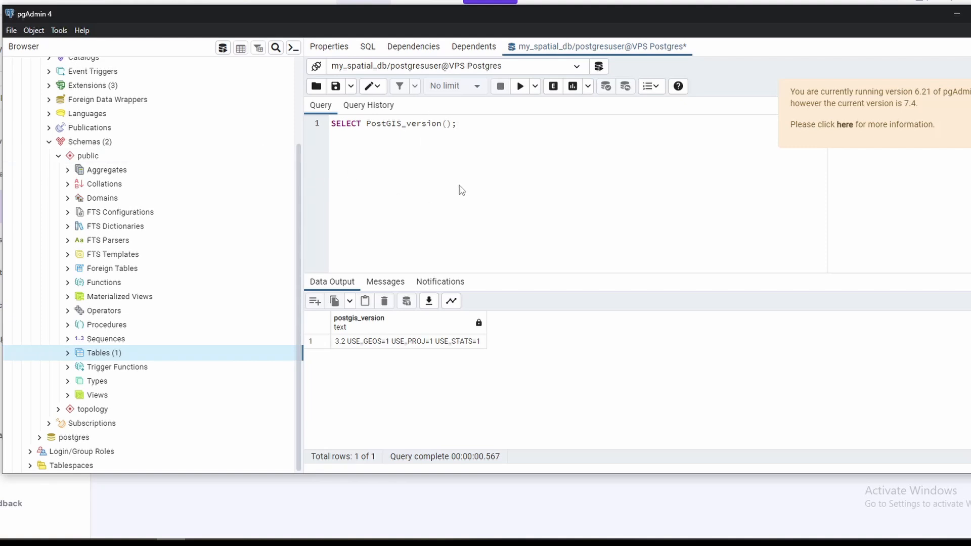
mouse_move(593, 42)
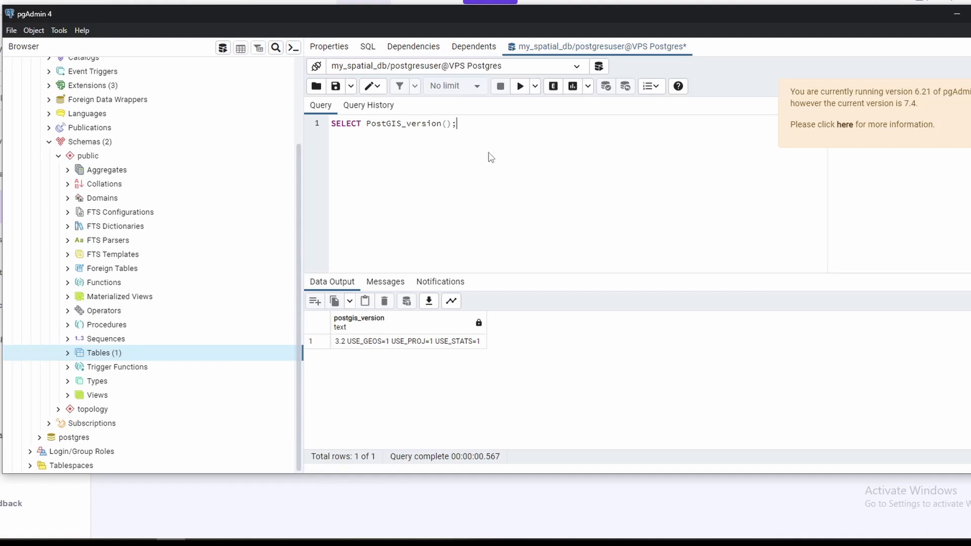
mouse_move(484, 157)
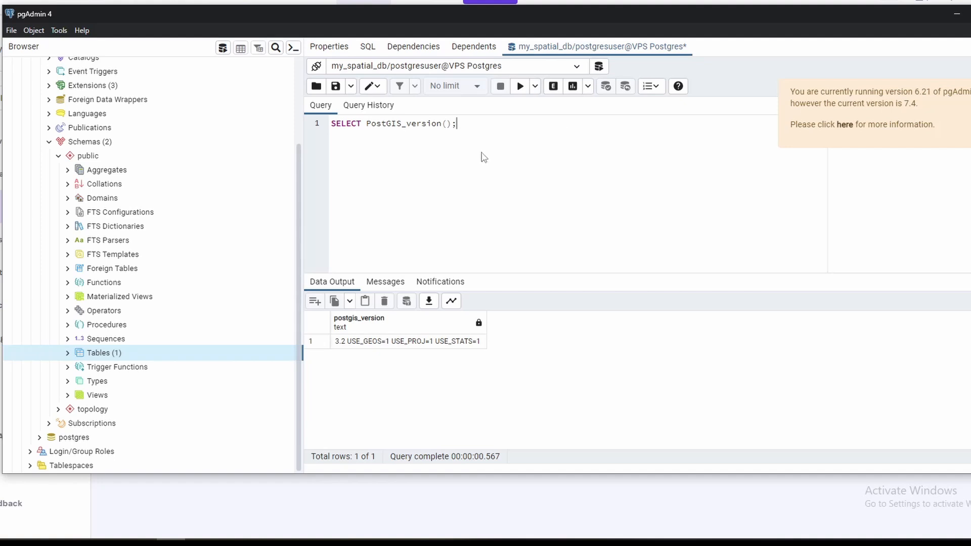